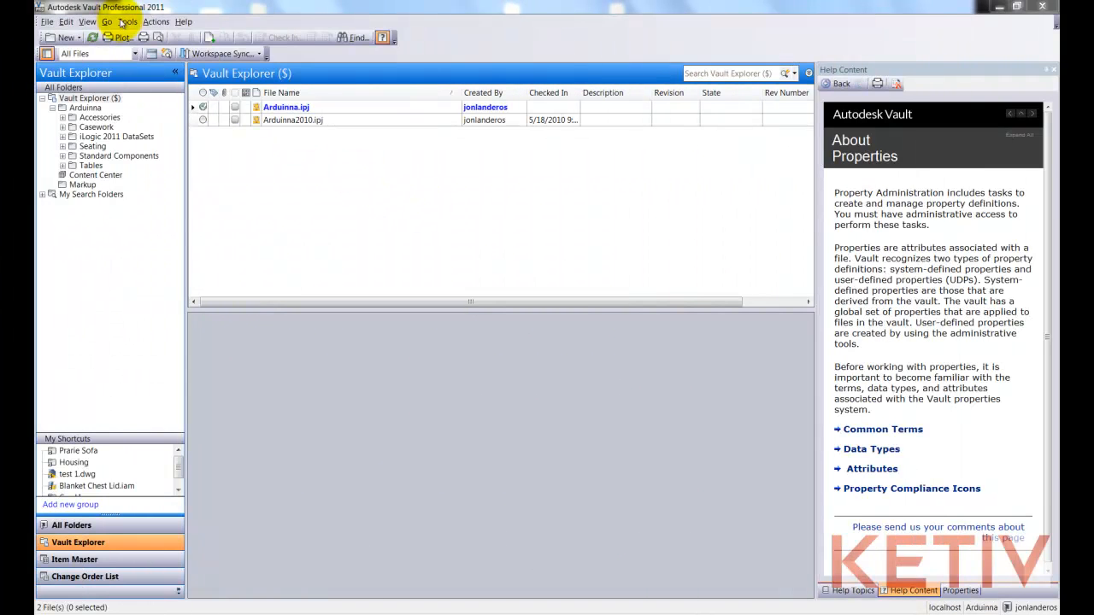
# From Vault Settings > Behaviors, open Numbering Schemes, filtered to File, showing the Sequential scheme.
pyautogui.click(127, 21)
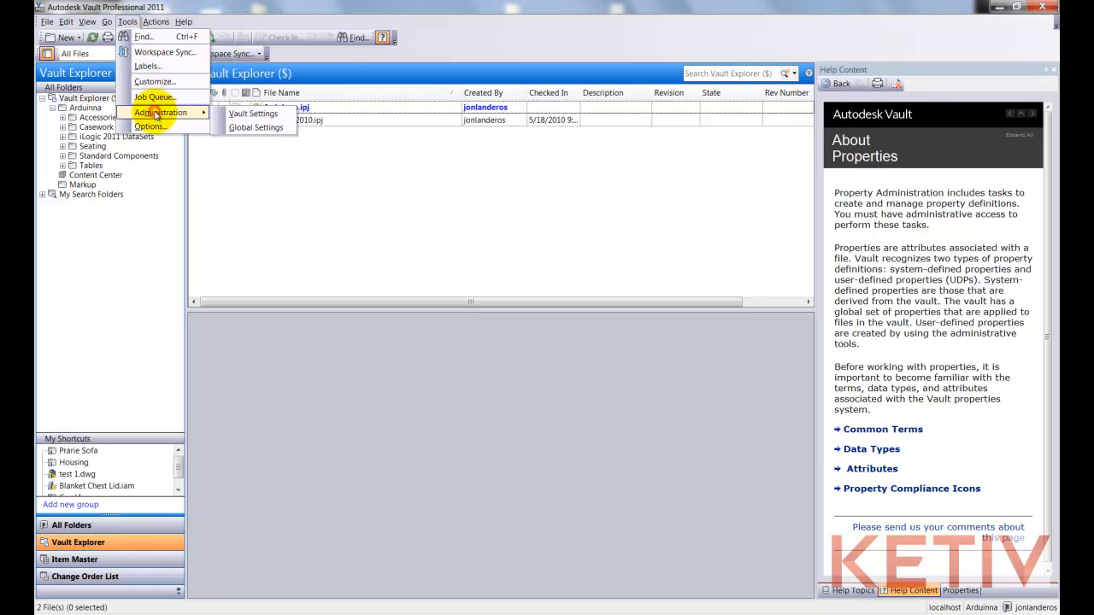
pyautogui.click(253, 113)
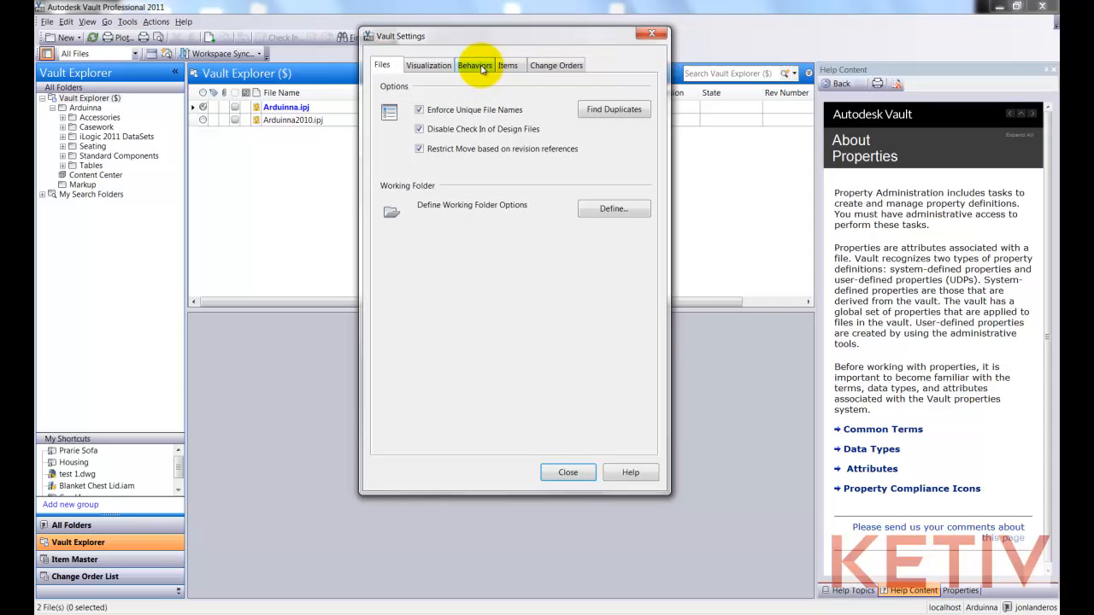
pyautogui.click(475, 65)
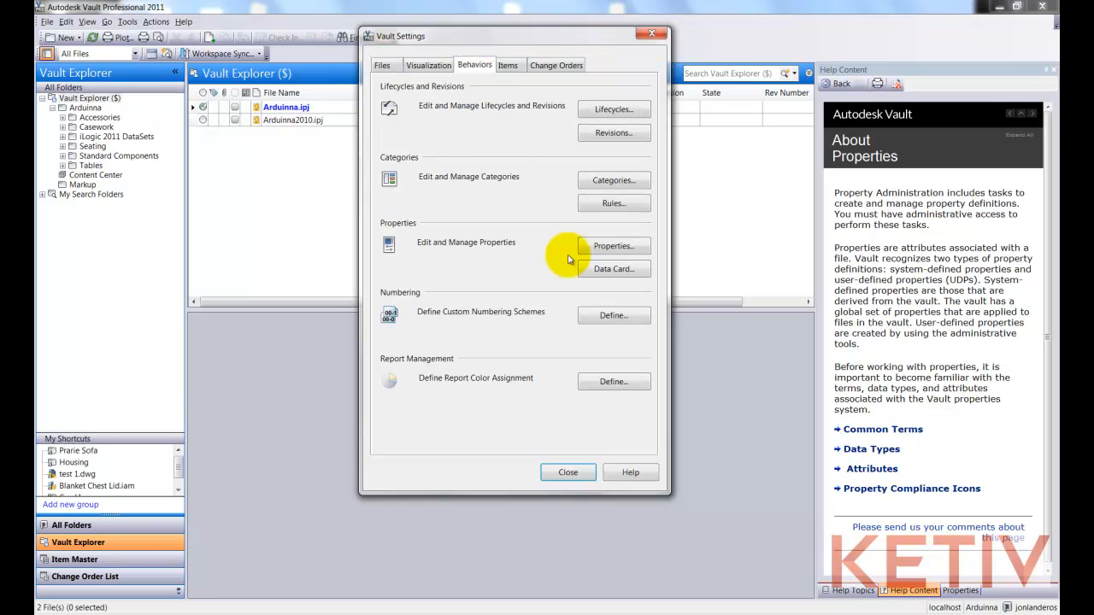
pyautogui.click(613, 316)
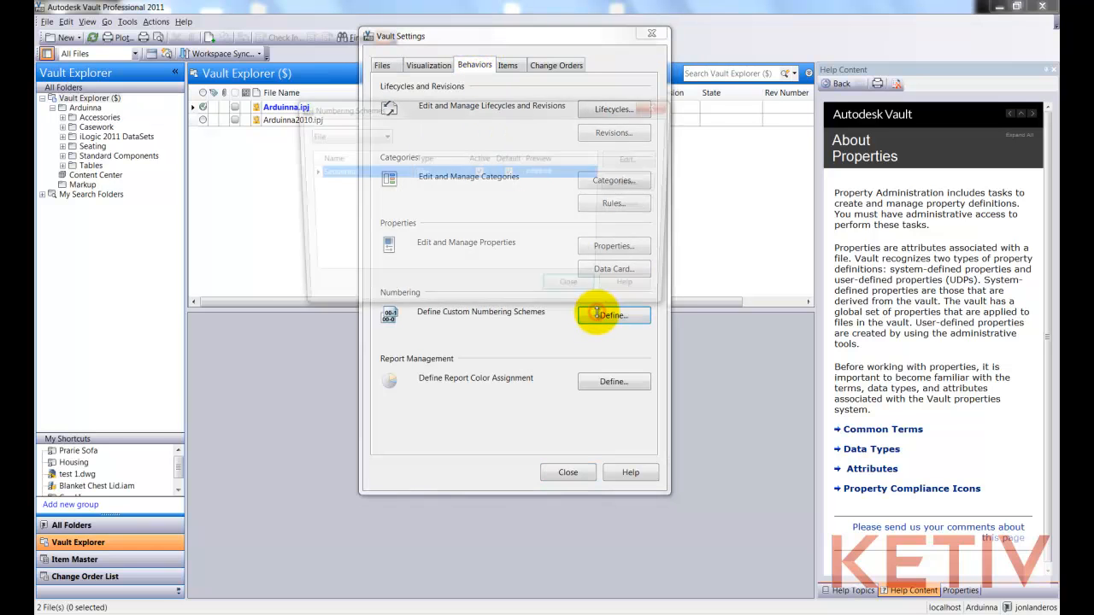
pyautogui.click(614, 316)
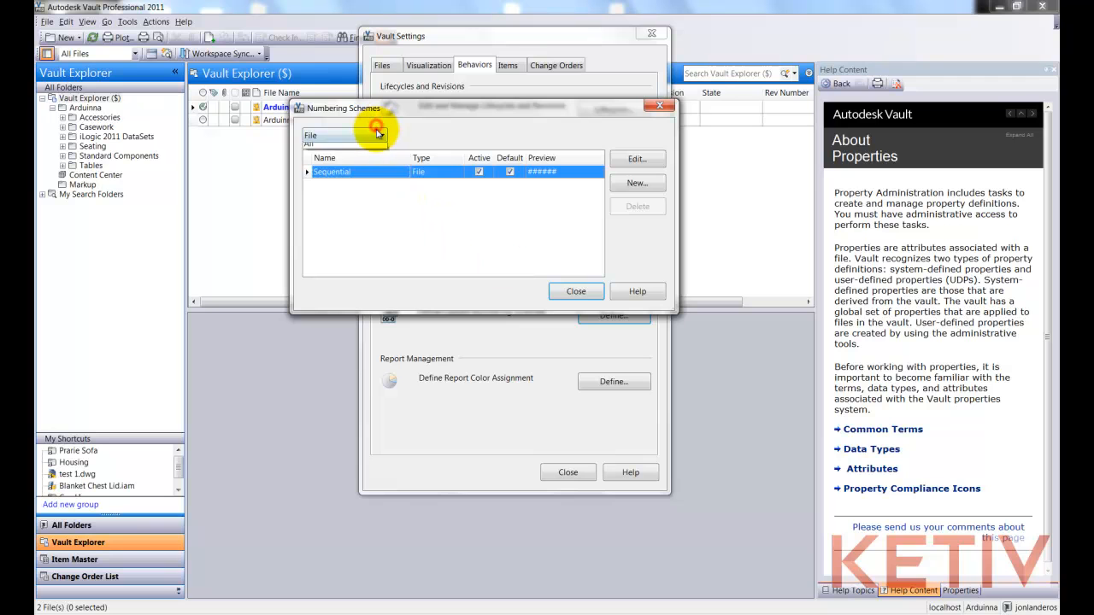
pyautogui.click(379, 135)
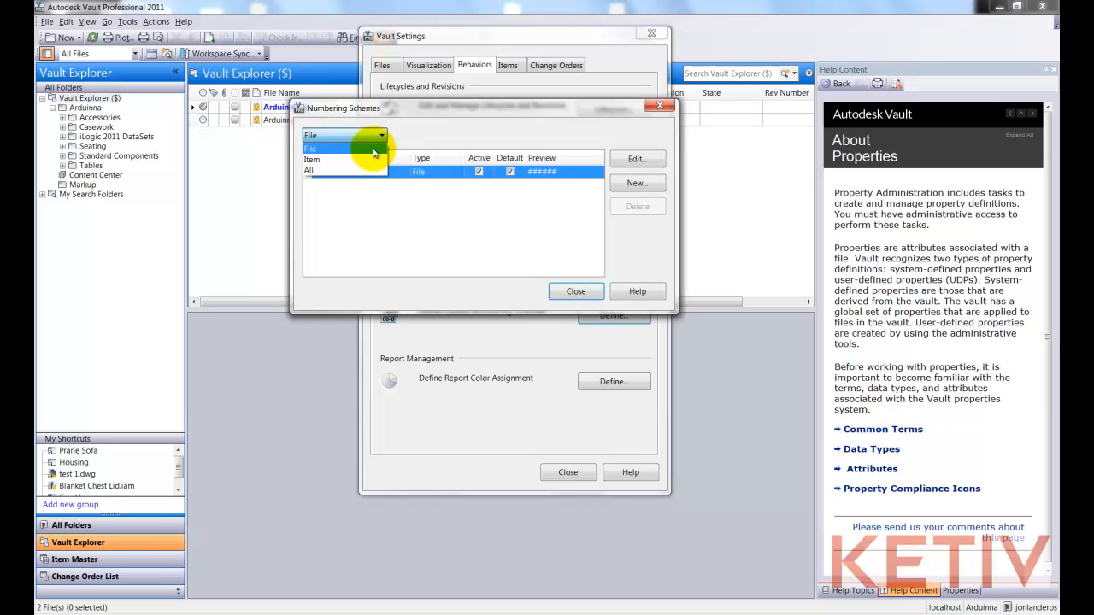
pyautogui.click(310, 149)
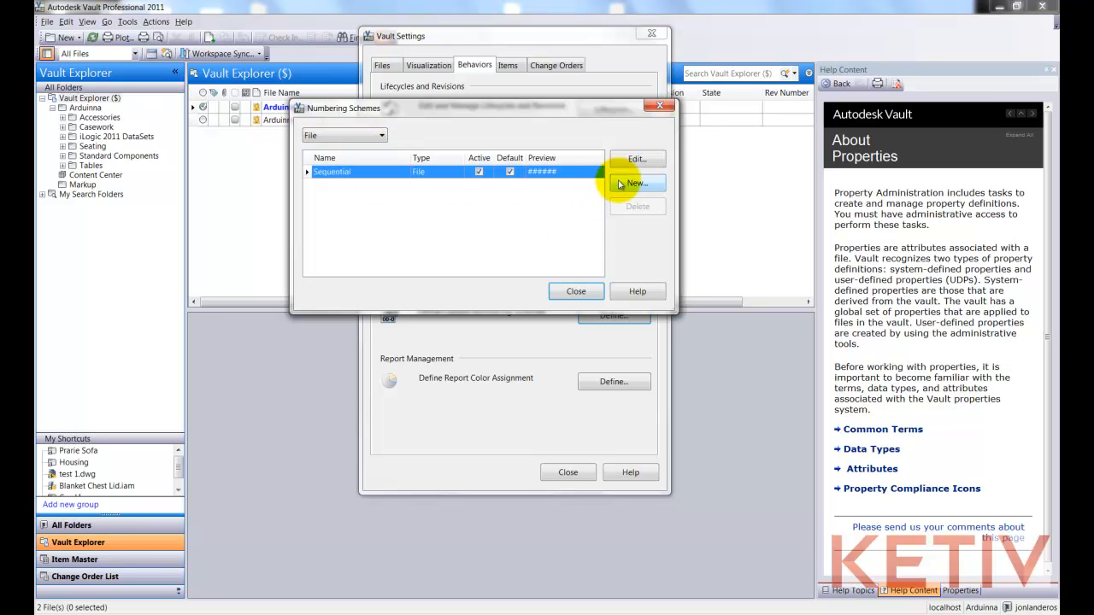
# Create a new numbering scheme named 'KETIV Custom Numbering Scheme'.
pyautogui.click(637, 184)
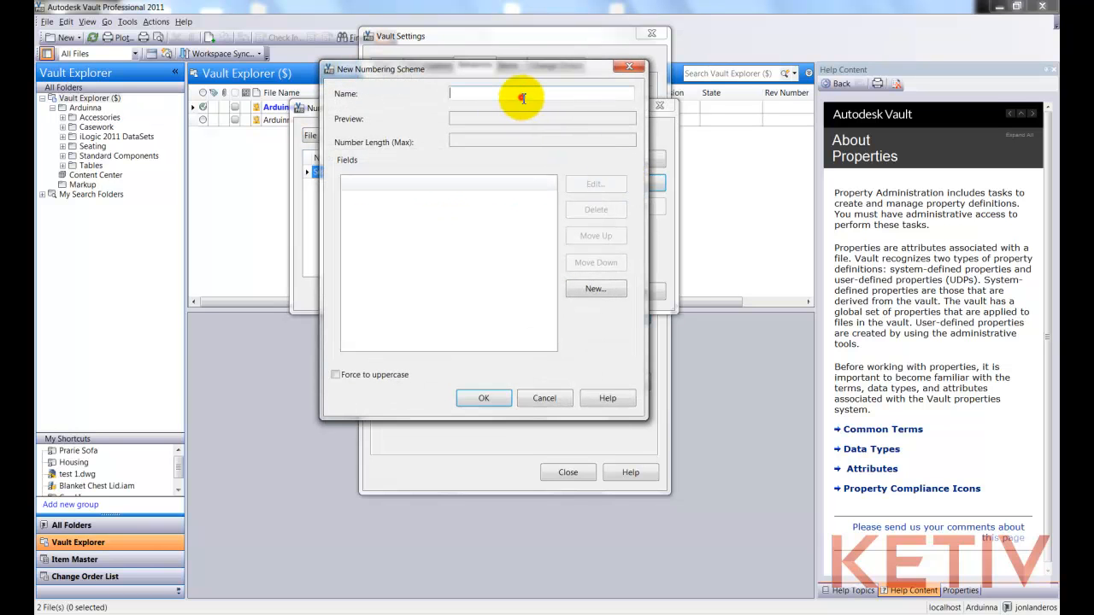
pyautogui.write('Ke')
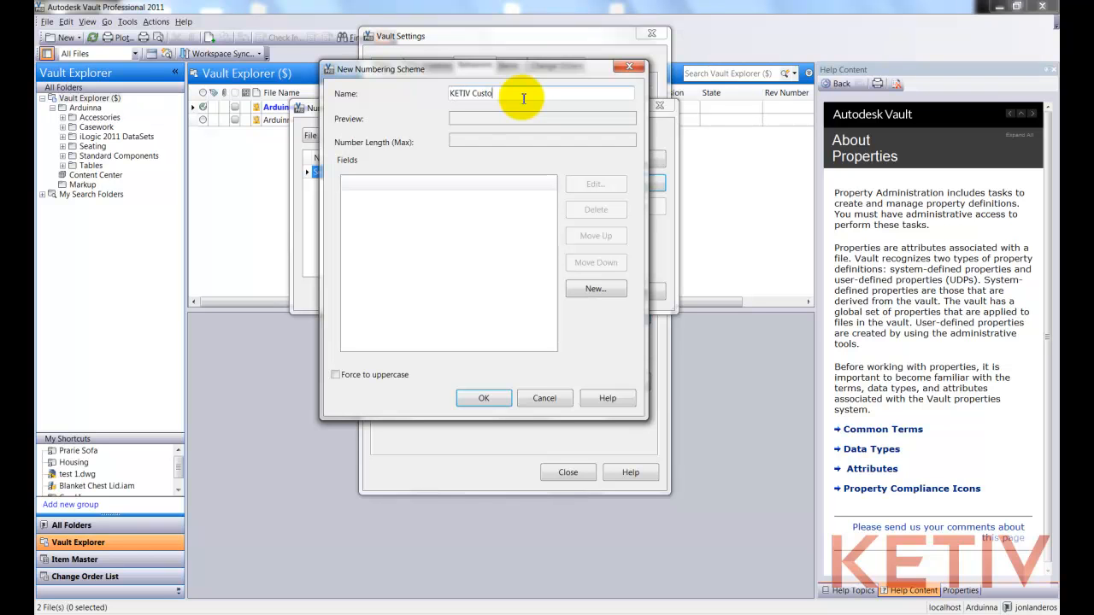
pyautogui.write('m Numbering Scheme')
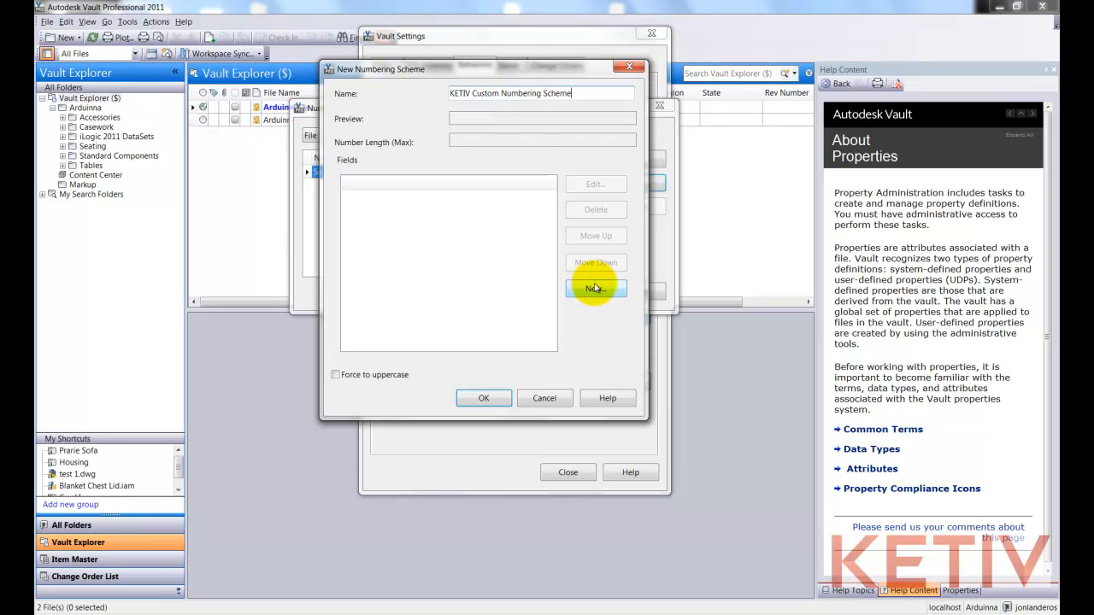
# Add a fixed-text field 'KETIV Mandatory Prefix' with text KTV.
pyautogui.click(596, 289)
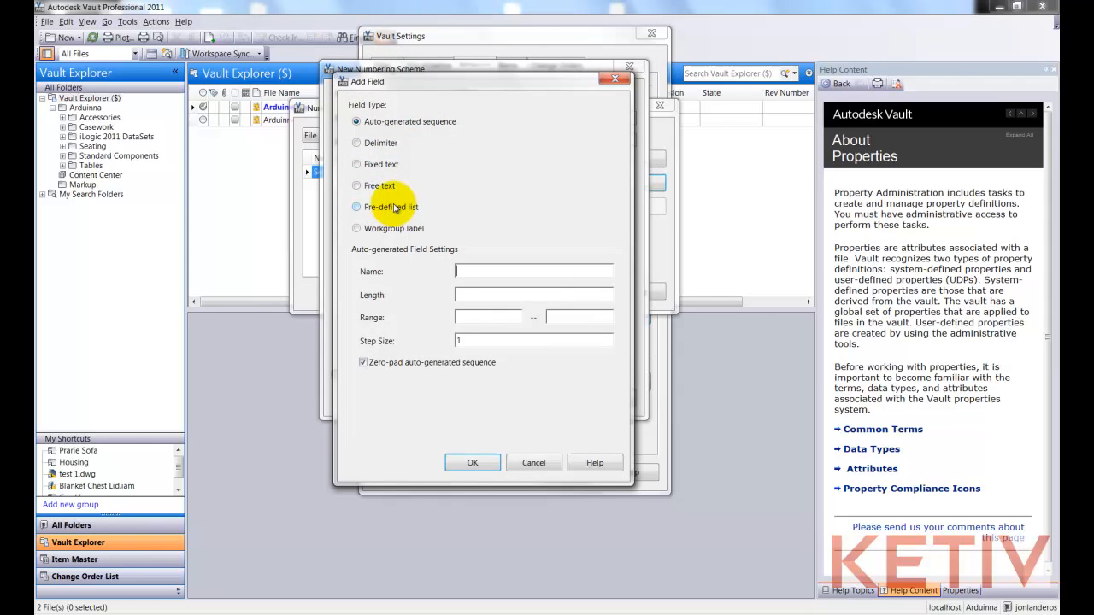
pyautogui.moveTo(461, 235)
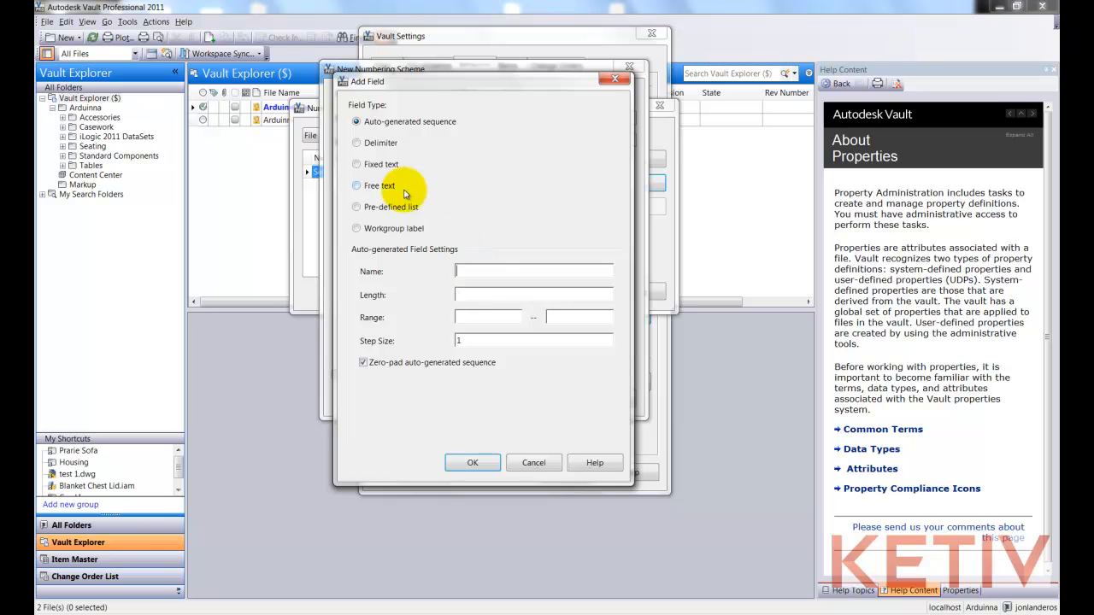
pyautogui.click(356, 164)
pyautogui.write('KETIV Mand')
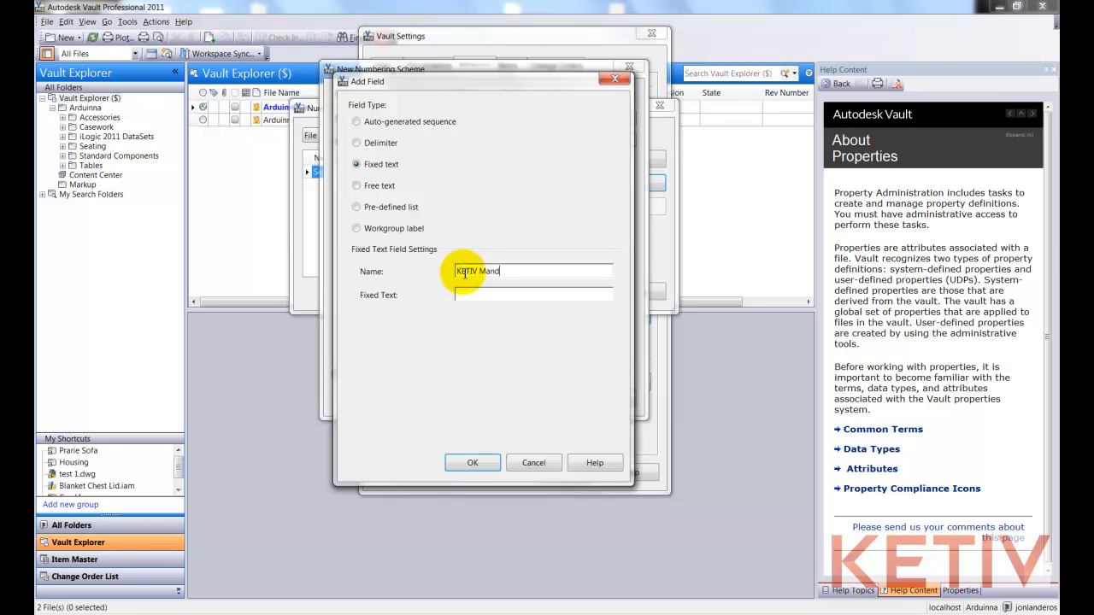
pyautogui.write('atory Prefix')
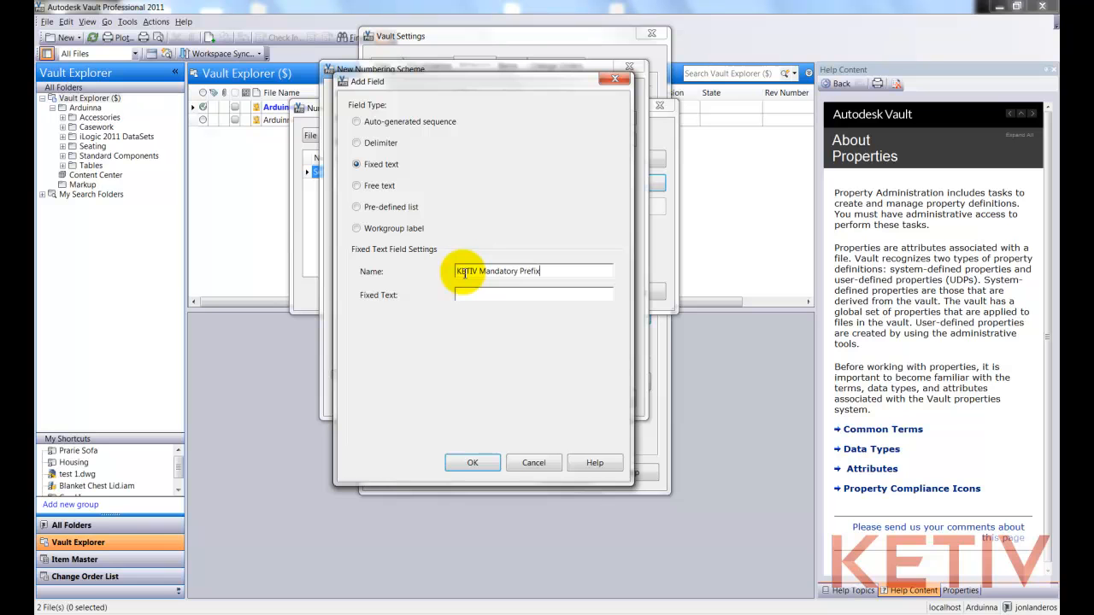
pyautogui.write('KTV')
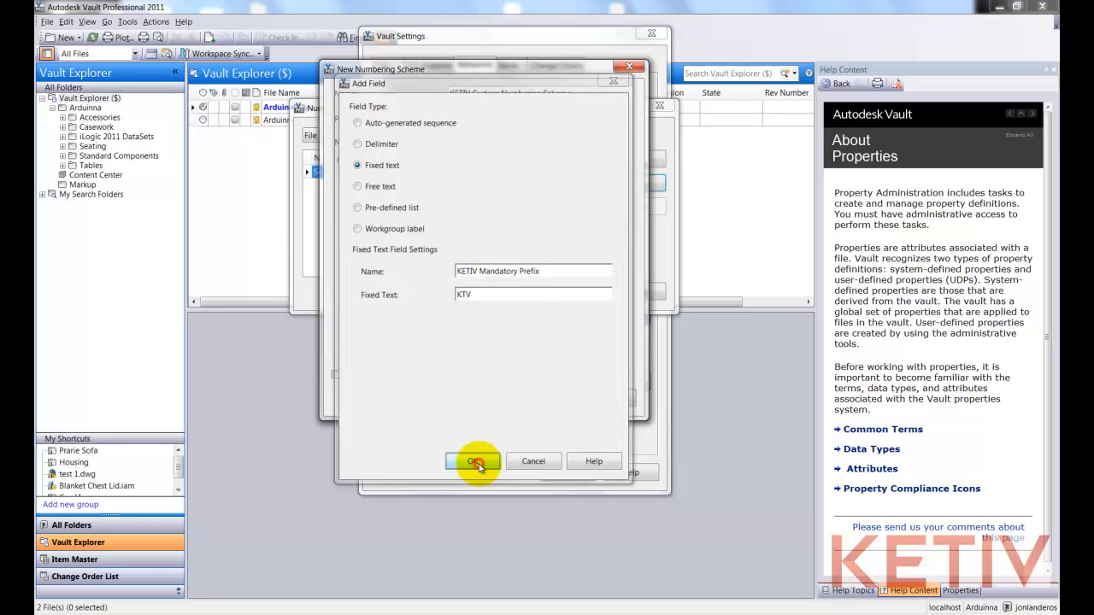
pyautogui.click(477, 461)
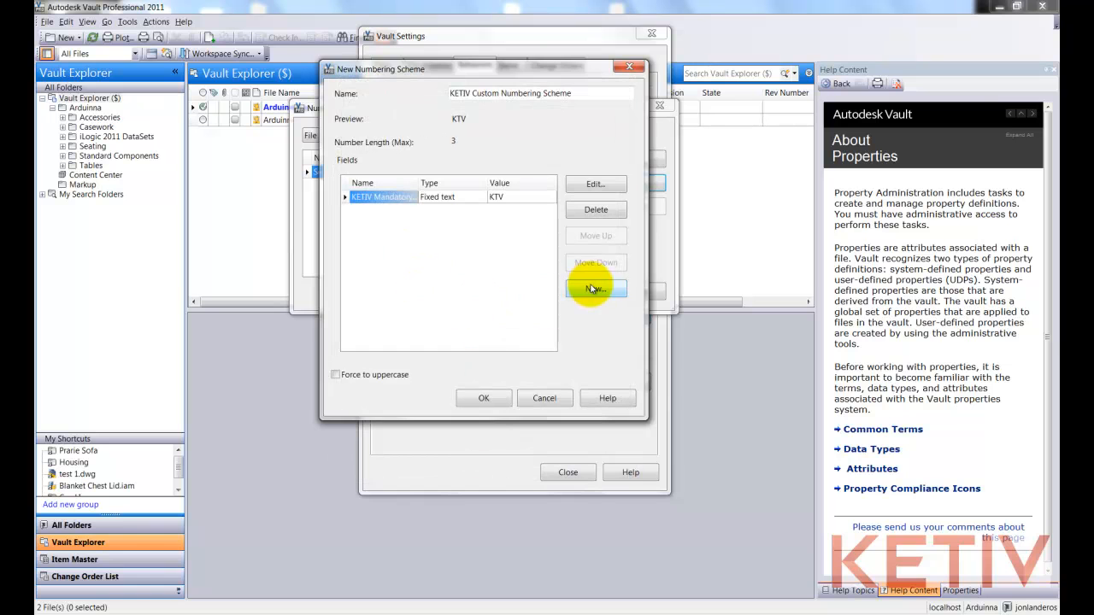
# Add a dash delimiter field to the KETIV scheme.
pyautogui.click(595, 289)
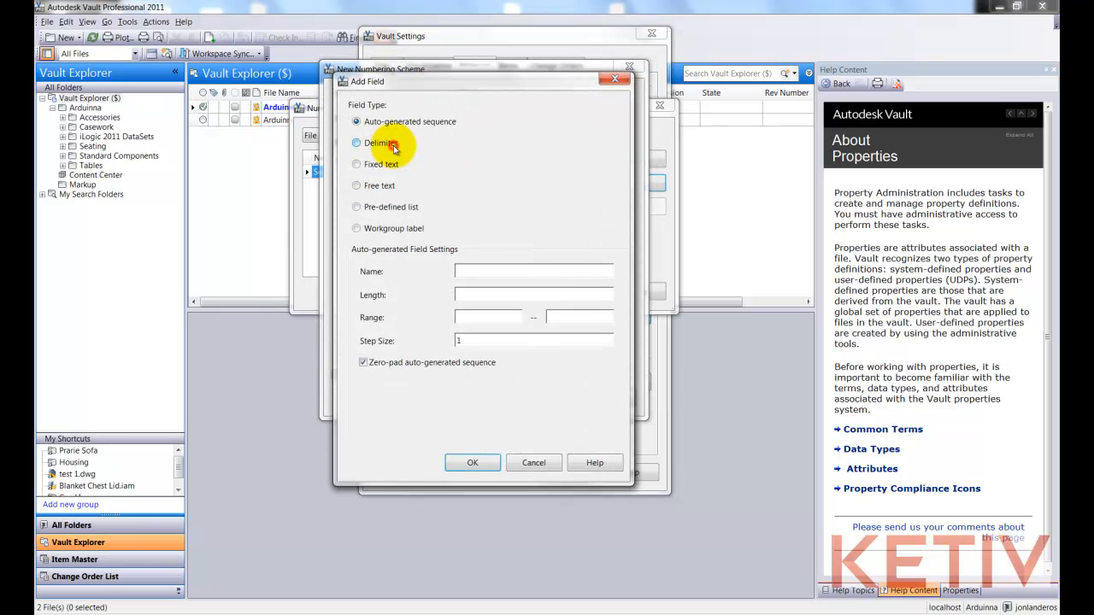
pyautogui.click(357, 143)
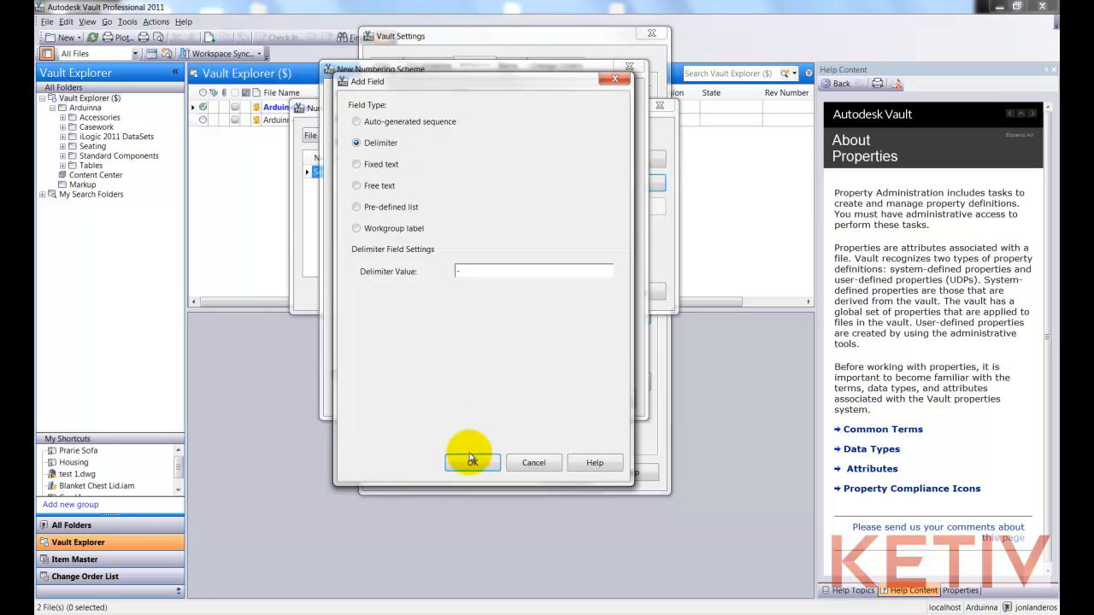
pyautogui.click(471, 462)
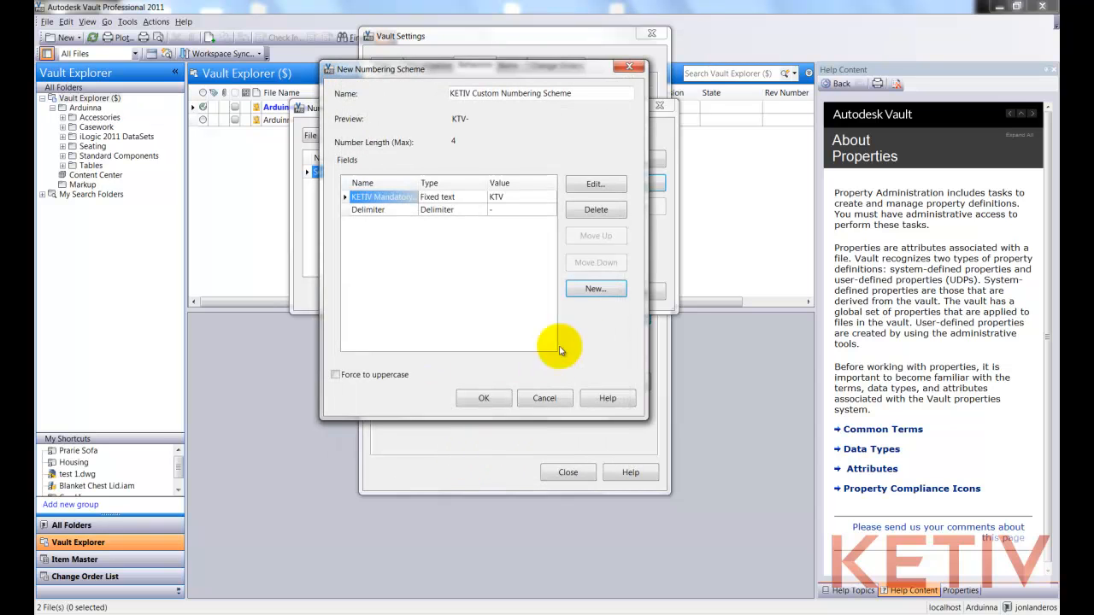
# Add a required free-text 'Project Number' field, default XXXX, maximum length 4.
pyautogui.click(595, 288)
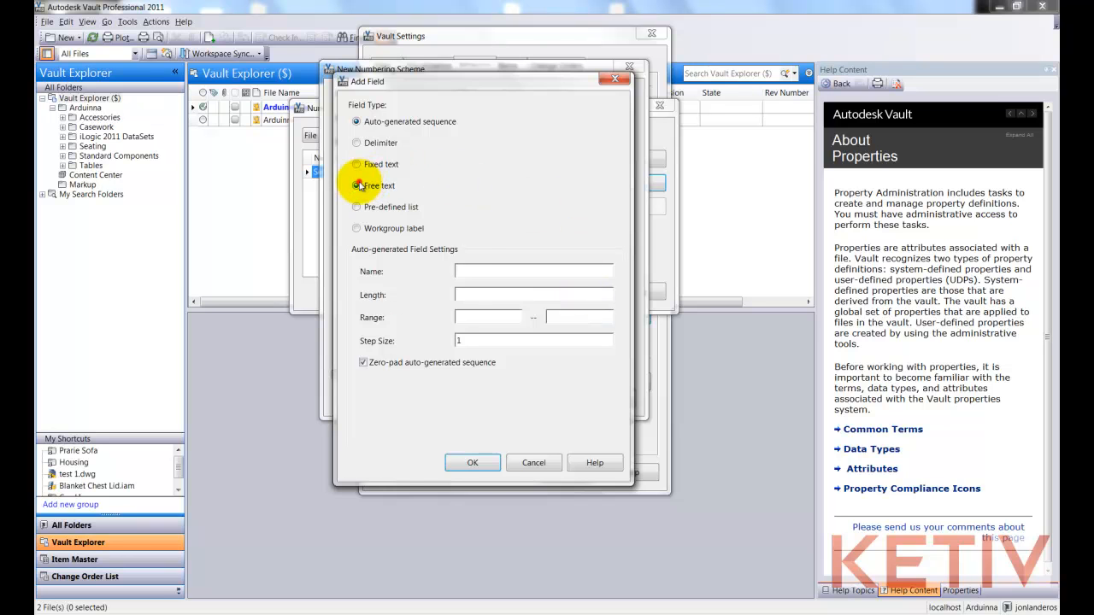
pyautogui.click(356, 185)
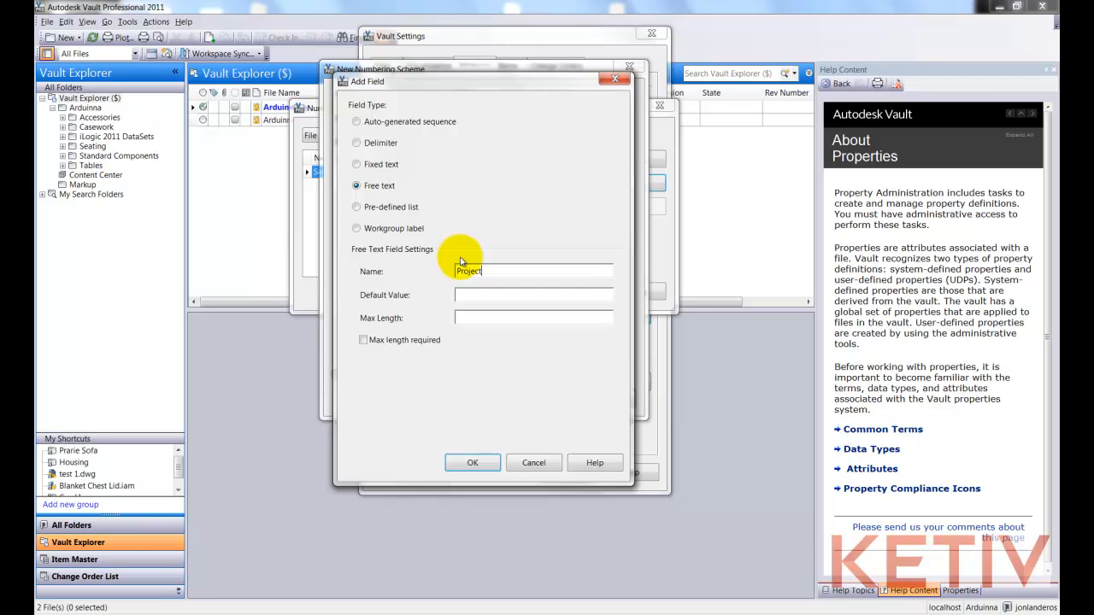
pyautogui.write('Number')
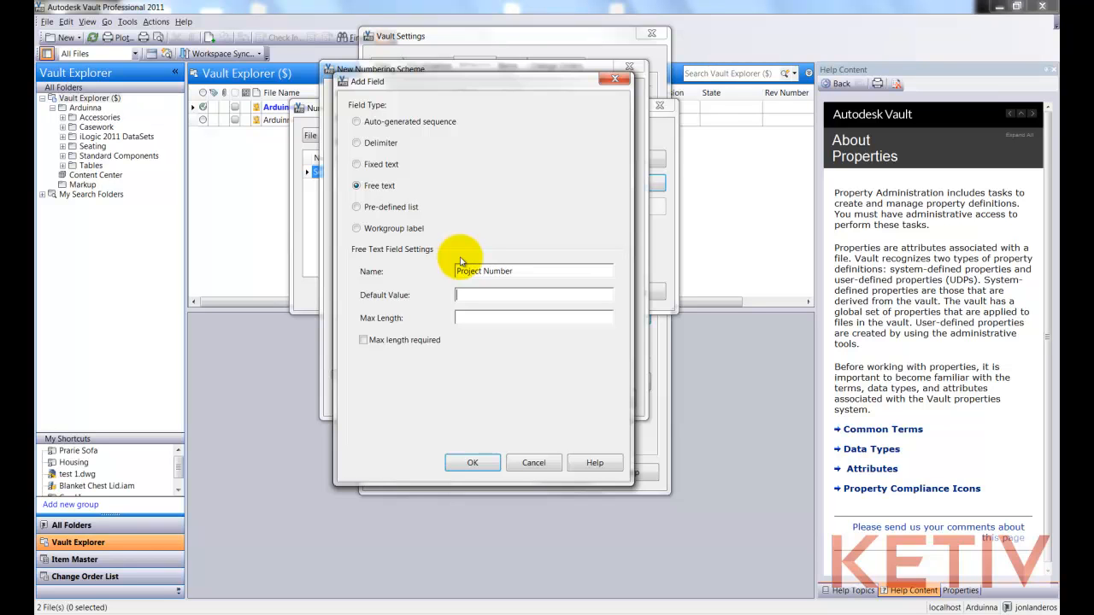
pyautogui.write('XXXX')
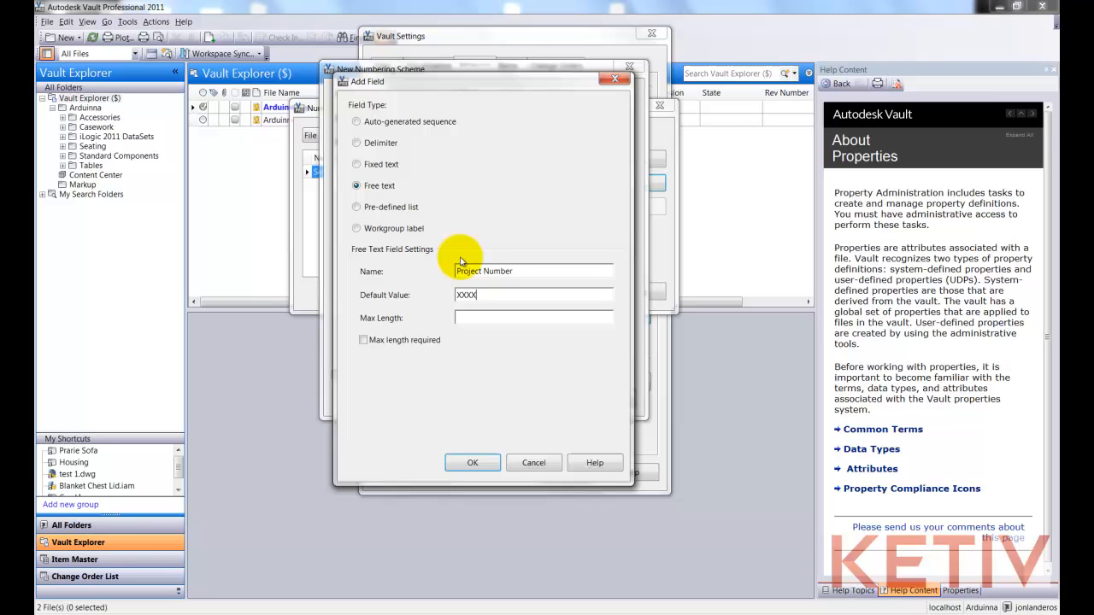
pyautogui.write('4')
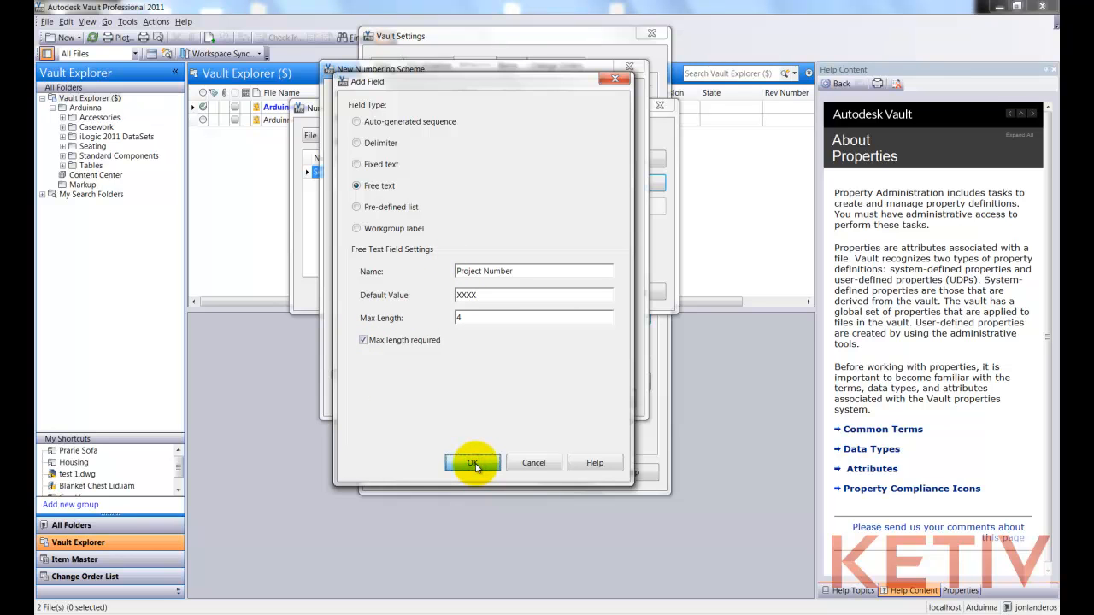
pyautogui.click(474, 463)
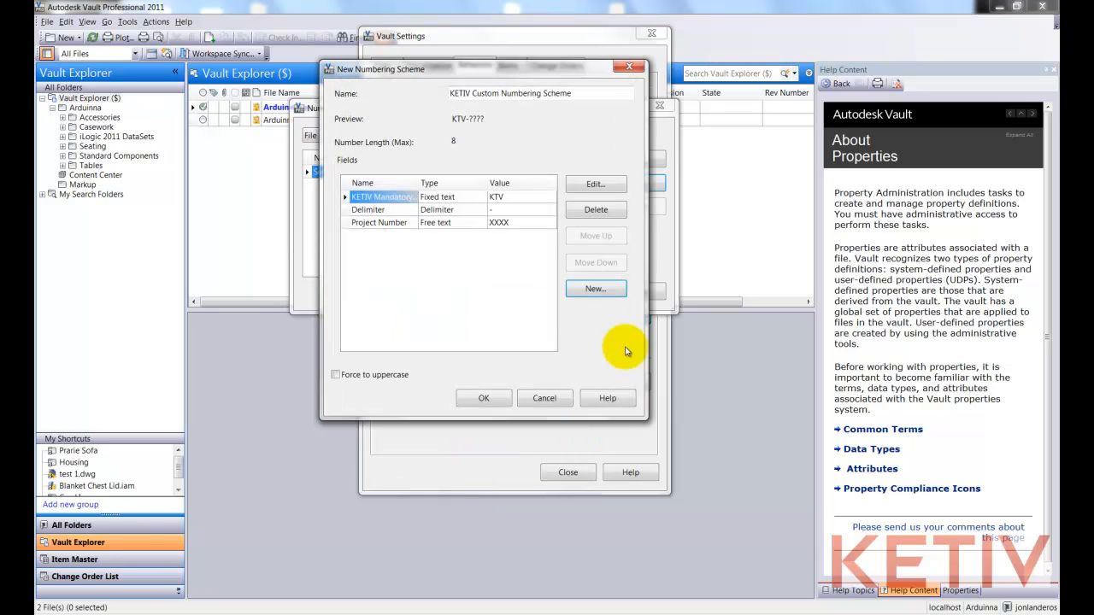
# Add a second dash delimiter field to the scheme.
pyautogui.click(596, 288)
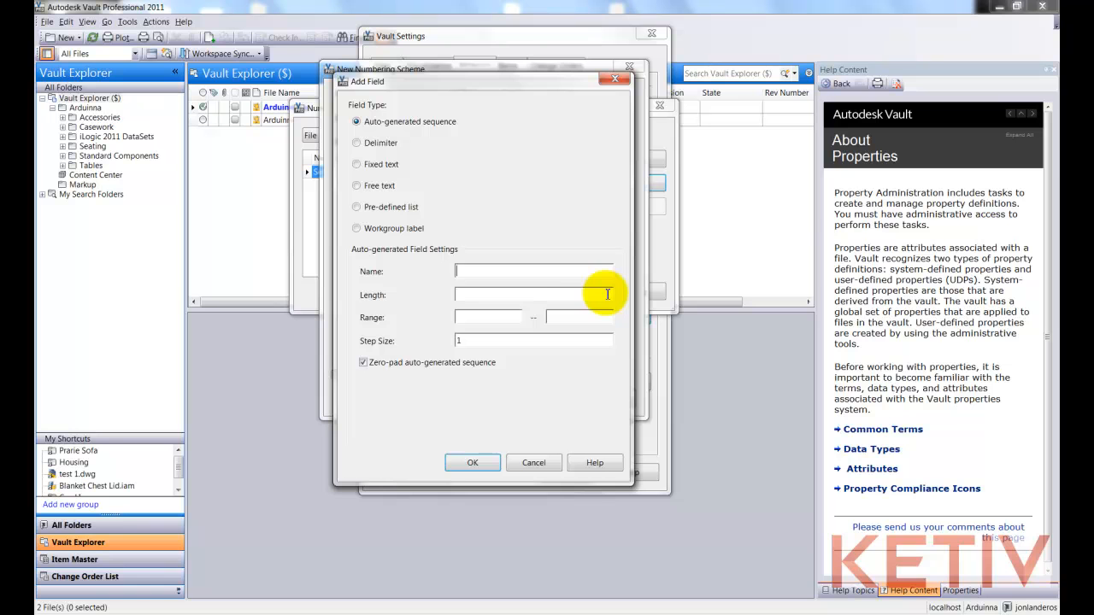
pyautogui.click(357, 143)
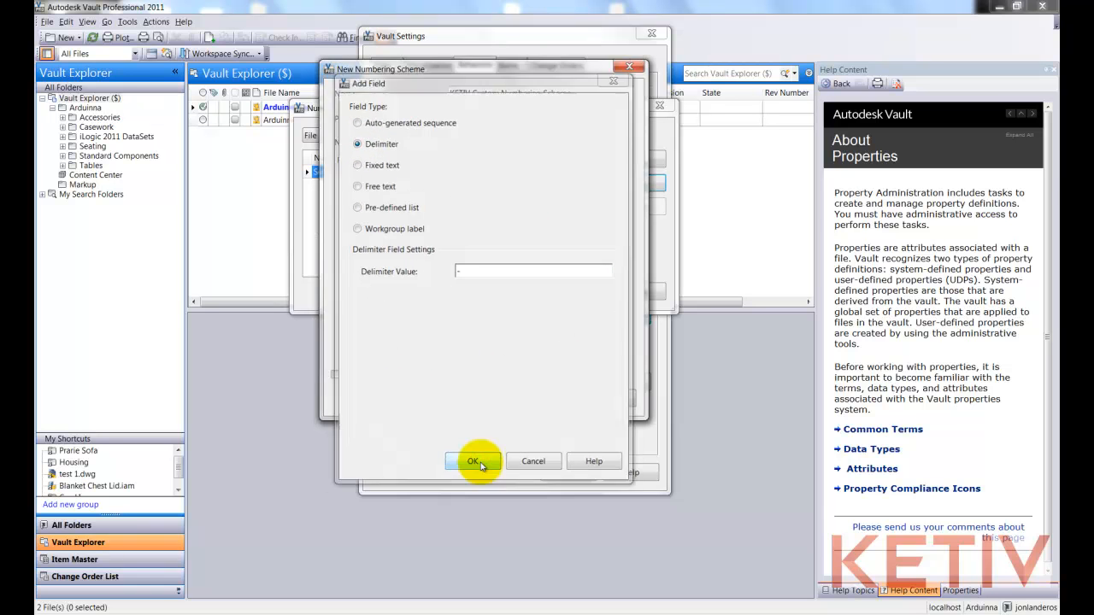
pyautogui.click(473, 461)
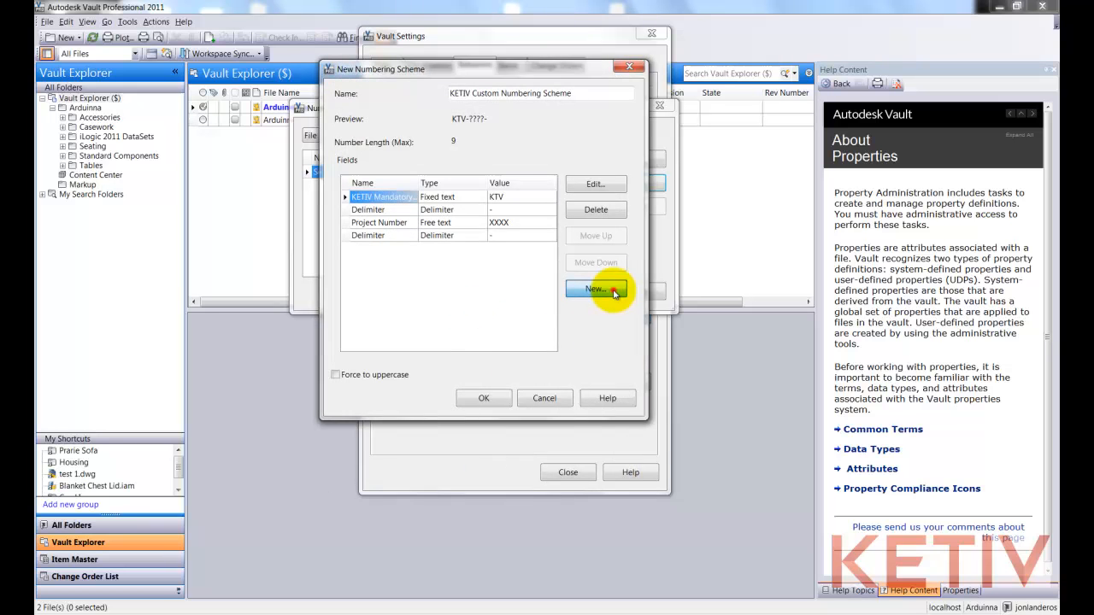
# Start a pre-defined list field 'Component Key' with ASM/Assembly, PRT/Part, DWG/Drawing, DOC/Document.
pyautogui.click(595, 289)
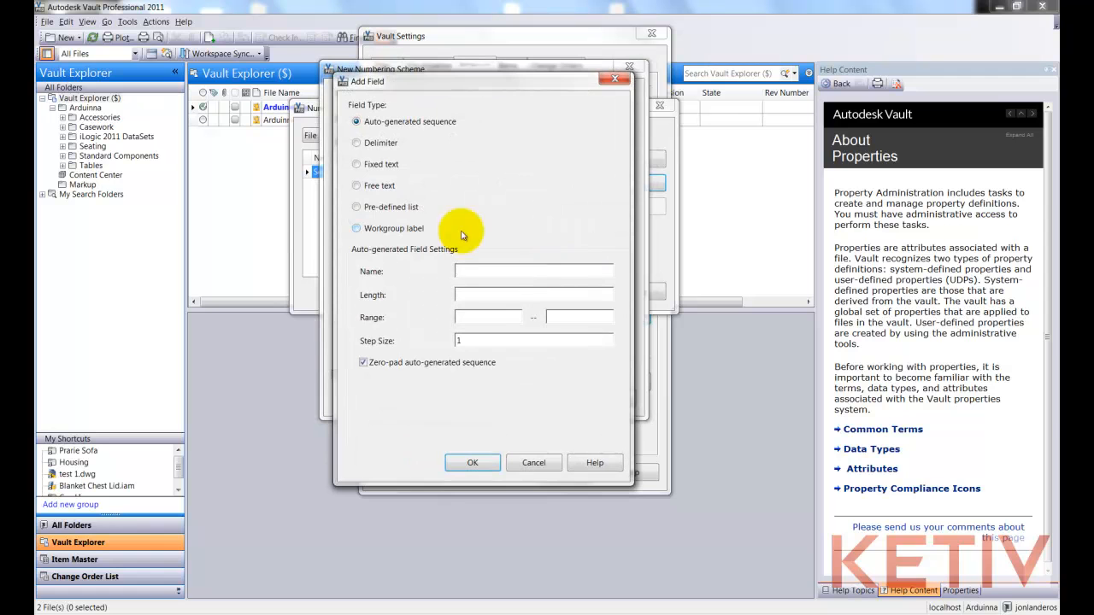
pyautogui.click(356, 206)
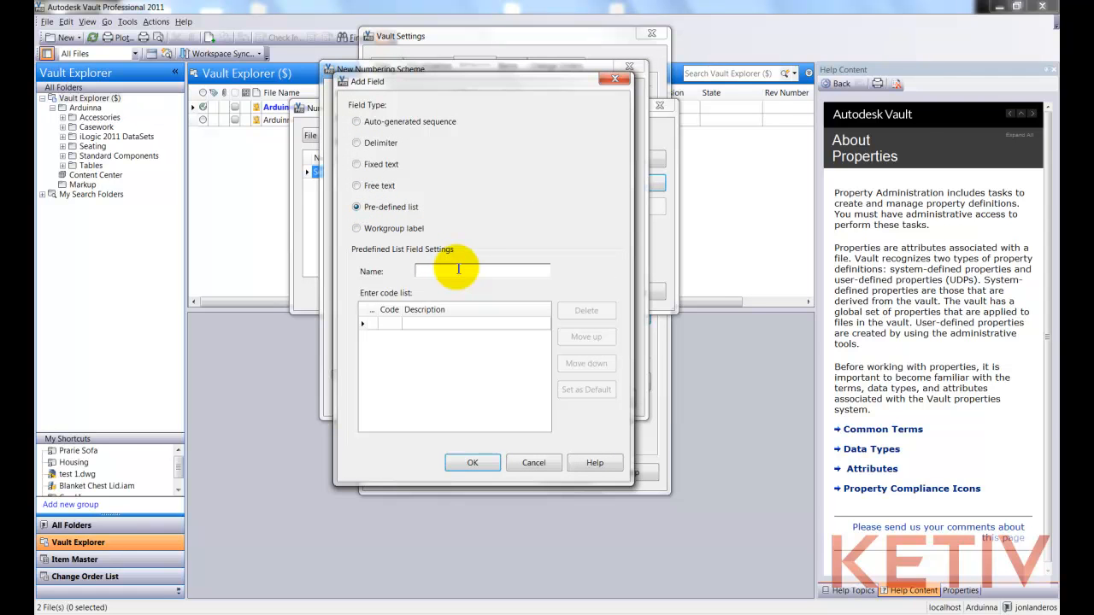
pyautogui.write('Component')
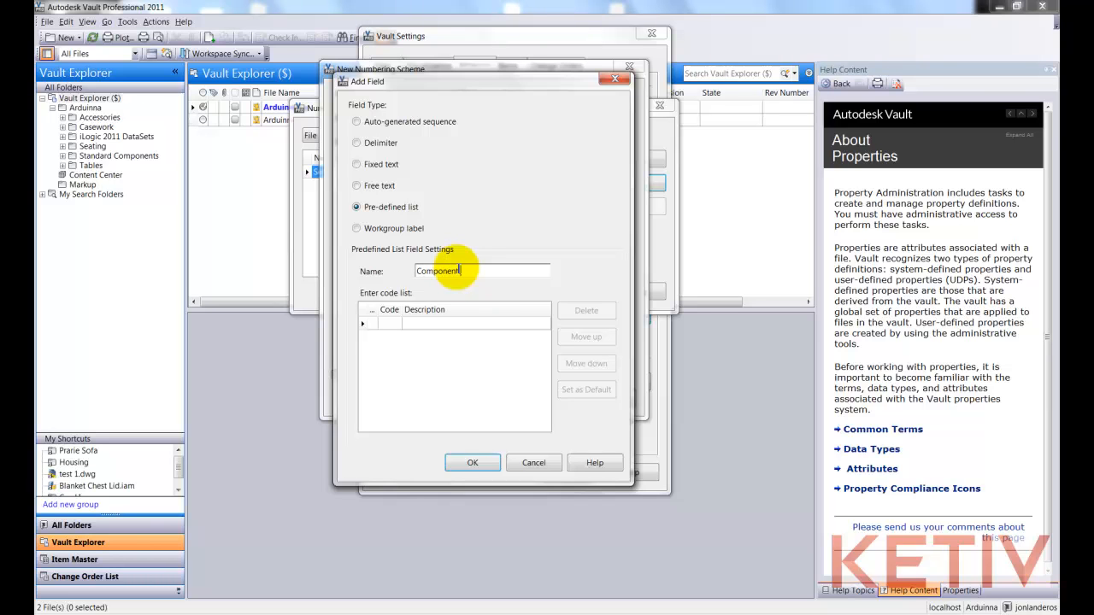
pyautogui.write('Key')
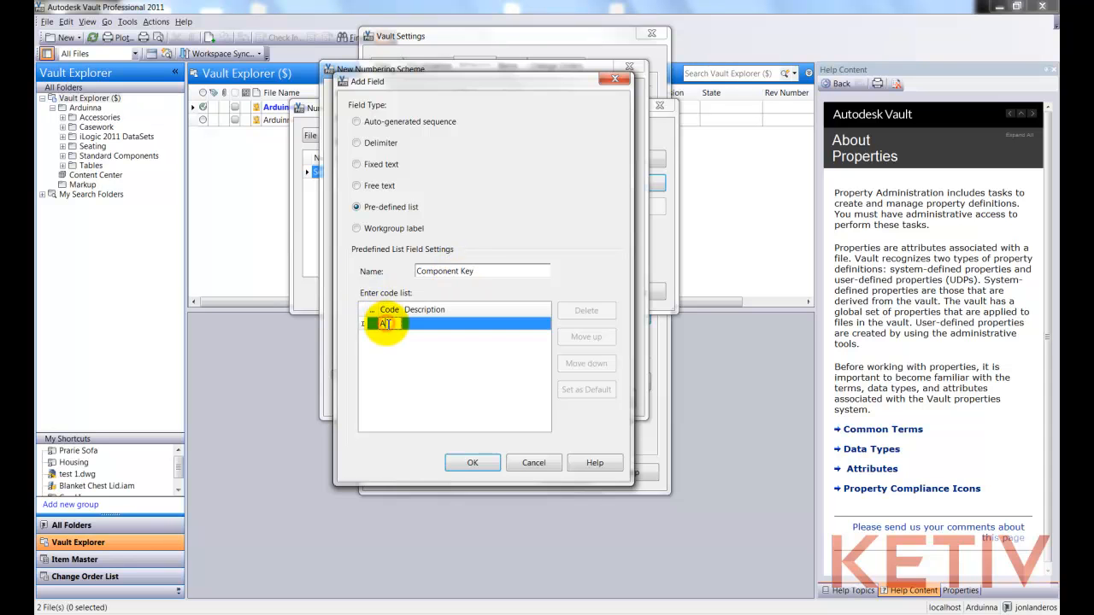
pyautogui.write('ASM')
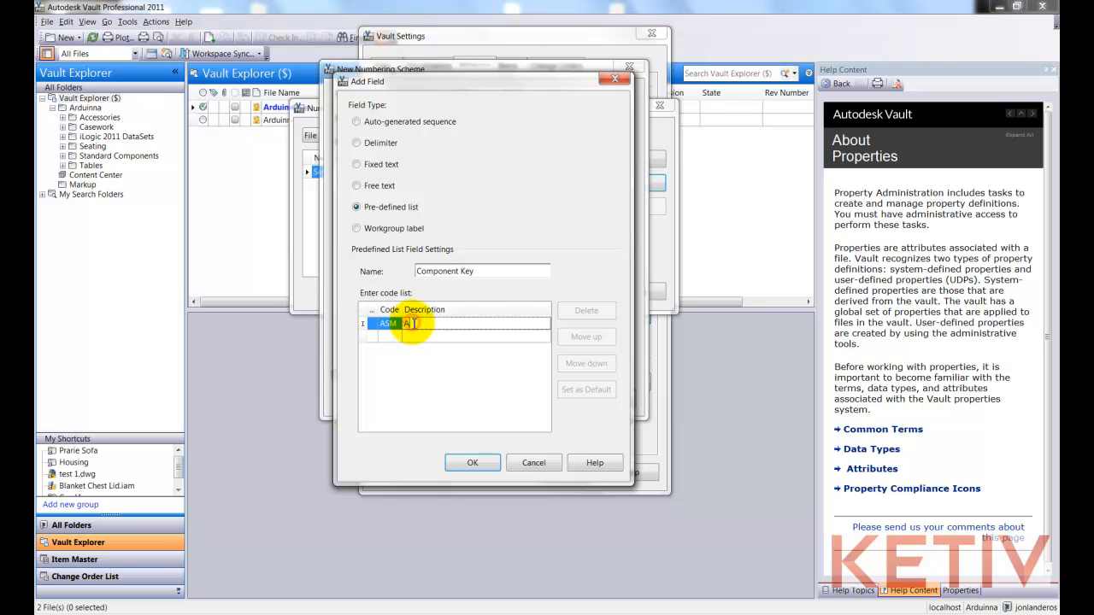
pyautogui.write('Assembly')
pyautogui.click(383, 336)
pyautogui.write('PRT')
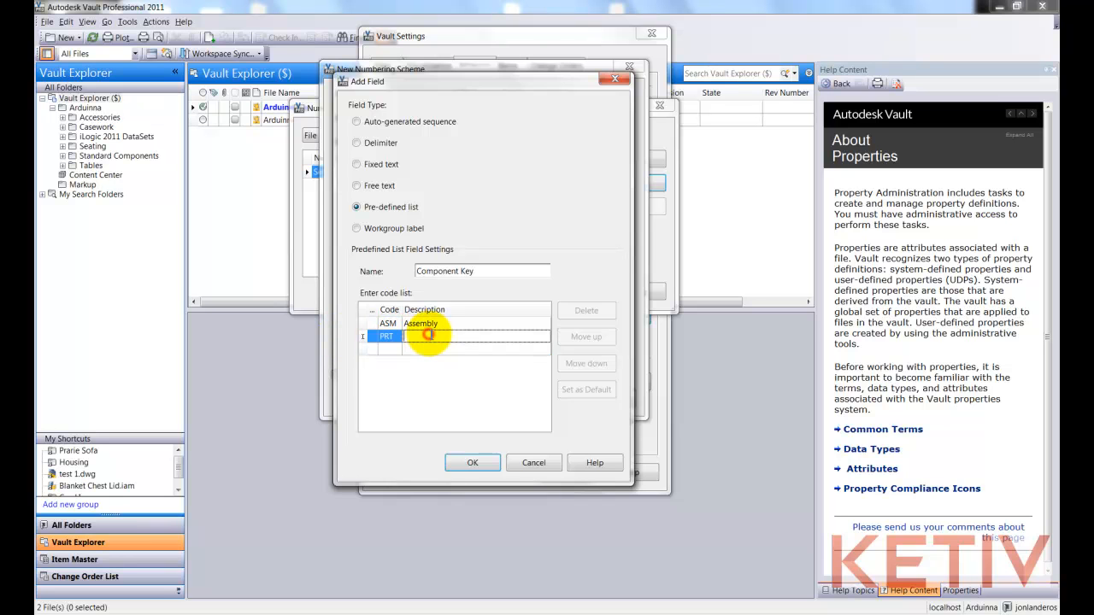
pyautogui.write('Part')
pyautogui.click(389, 349)
pyautogui.write('DWG')
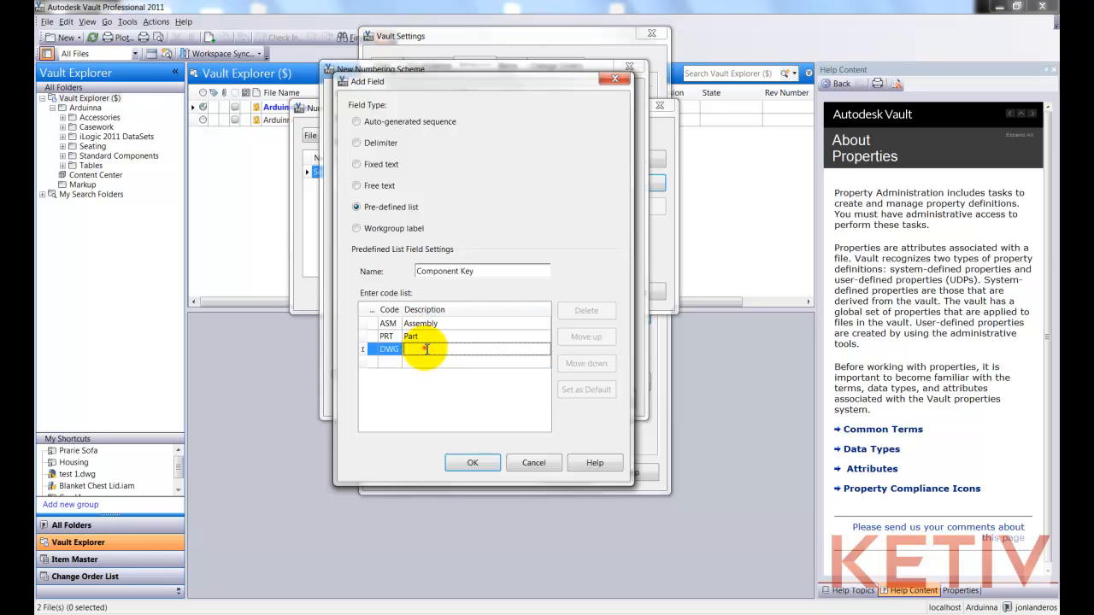
pyautogui.write('Drawing')
pyautogui.click(389, 361)
pyautogui.write('DOC')
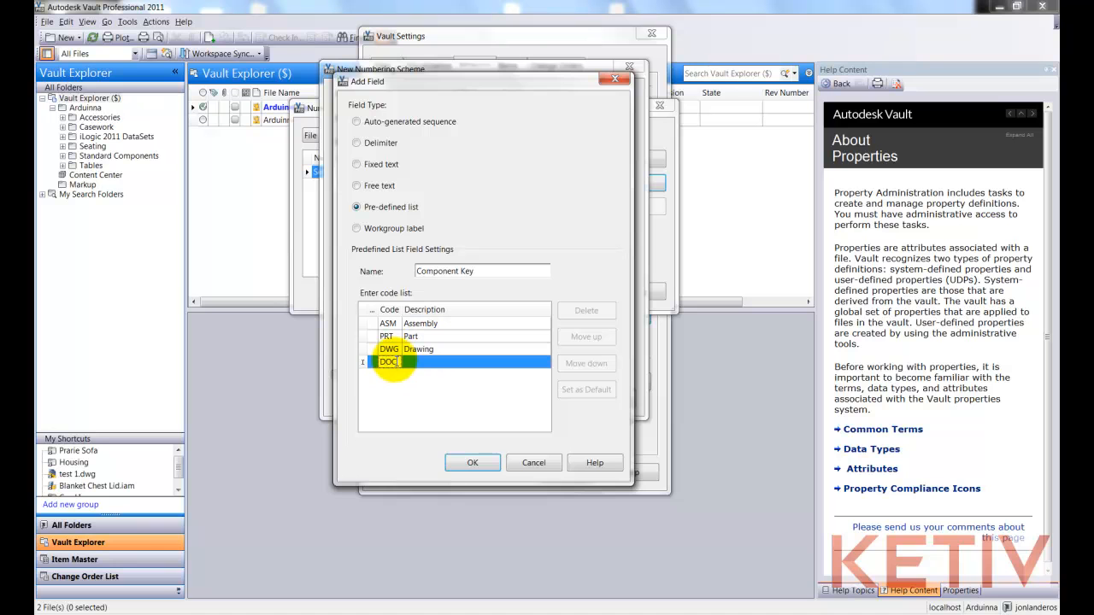
pyautogui.write('Document')
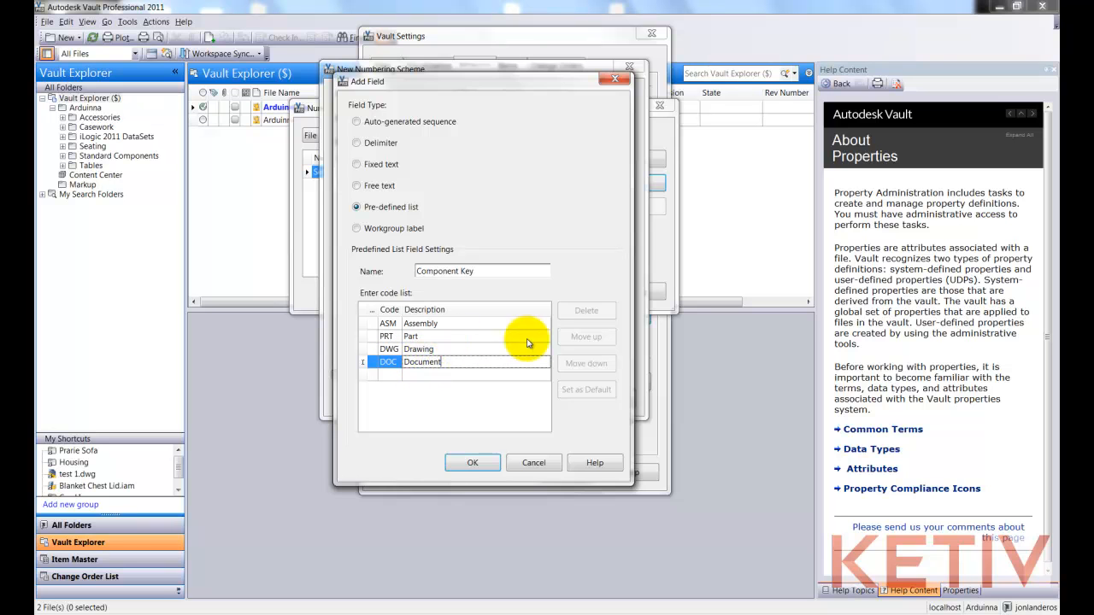
# Set ASM as the default code, reorder DOC and PRT, and confirm Component Key.
pyautogui.click(419, 323)
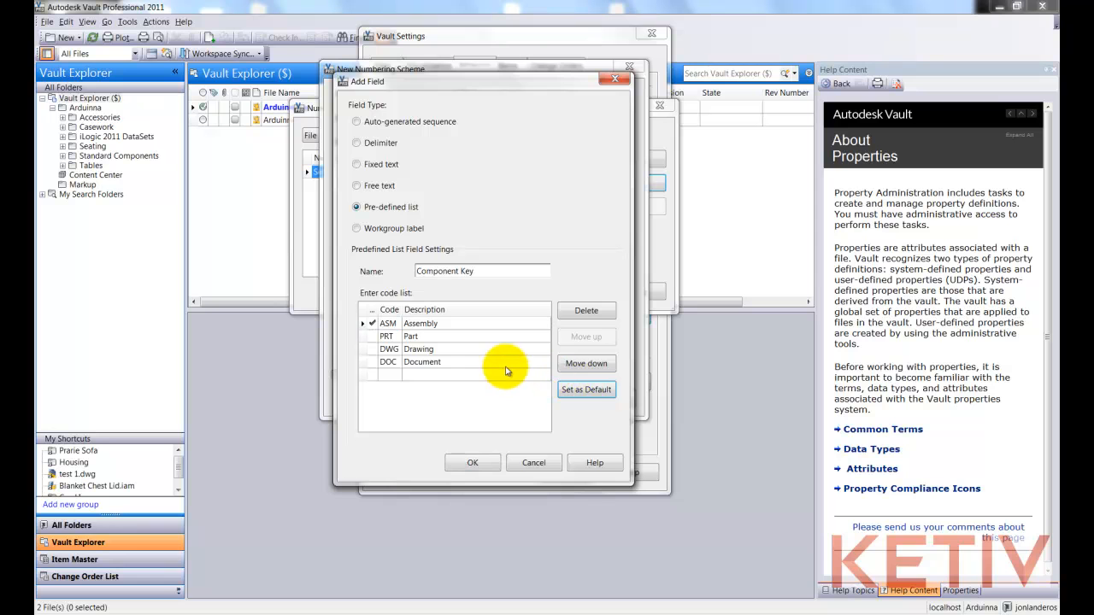
pyautogui.click(587, 337)
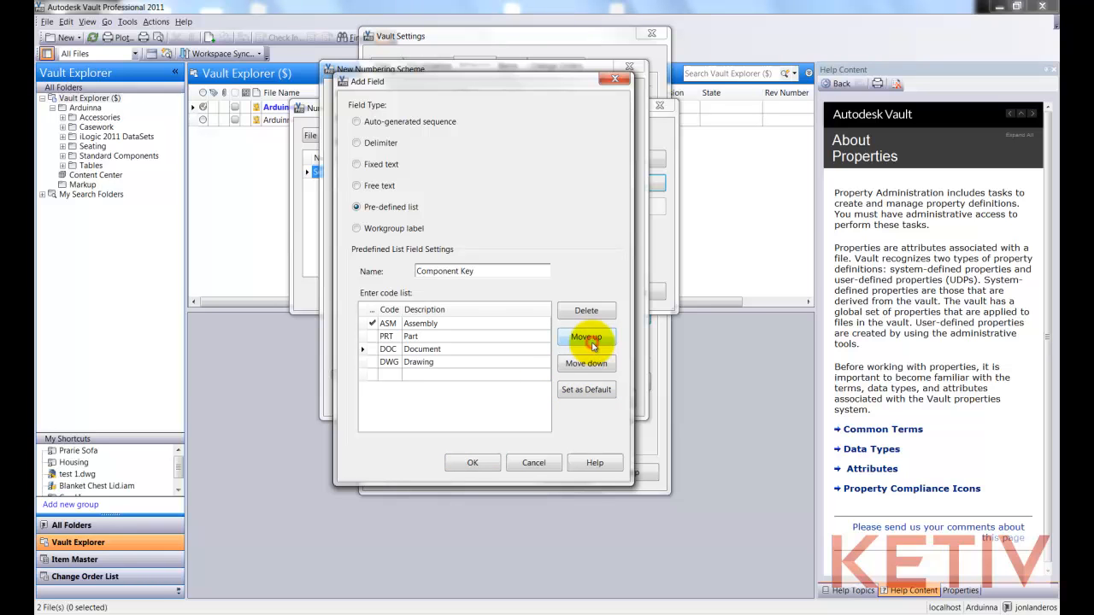
pyautogui.click(587, 336)
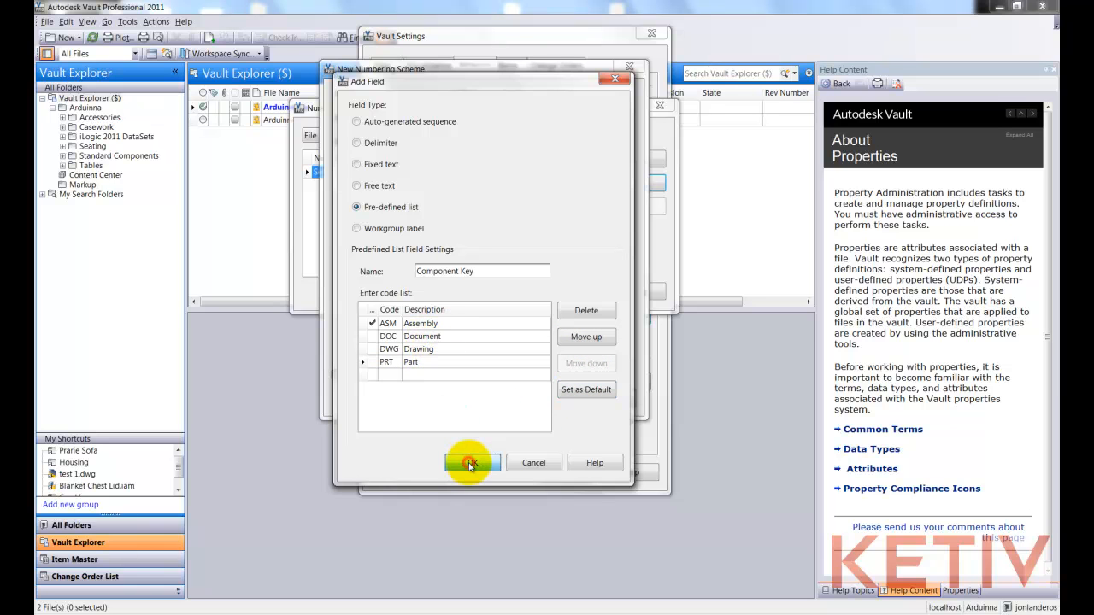
pyautogui.click(471, 463)
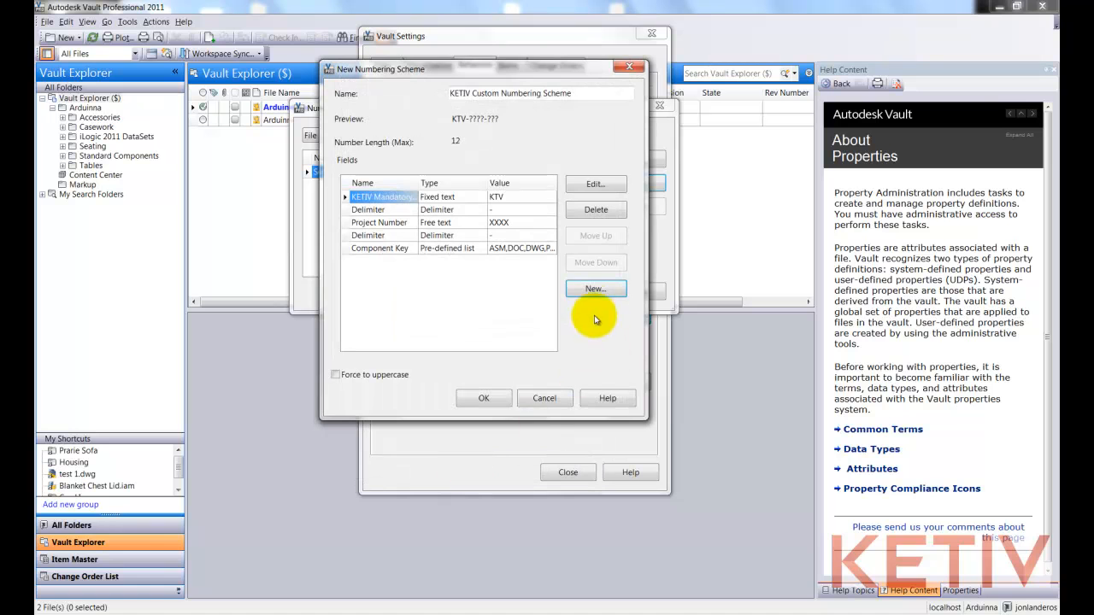
# Add a third dash delimiter field to the KETIV scheme.
pyautogui.click(595, 288)
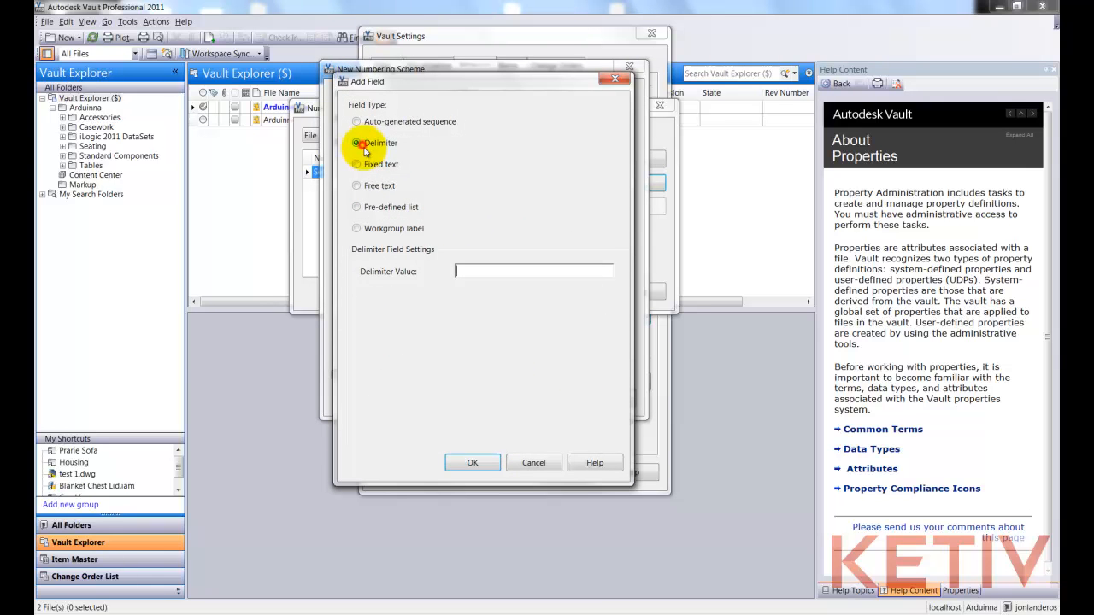
pyautogui.click(472, 463)
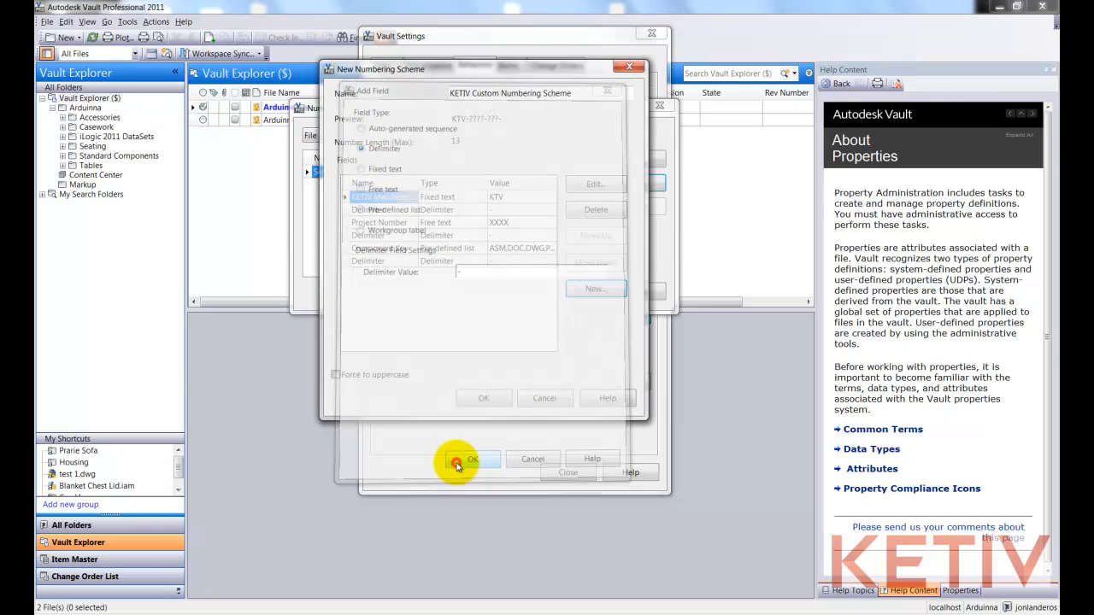
pyautogui.click(473, 459)
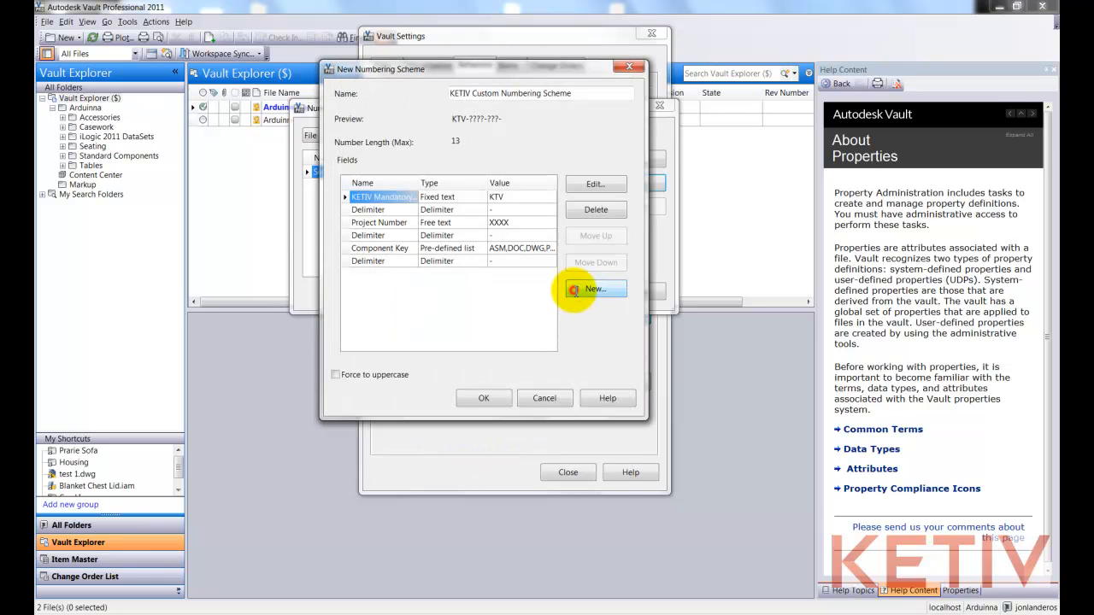
# Add a two-digit auto-generated 'Sequential suffix' field ranging 00–99.
pyautogui.click(595, 289)
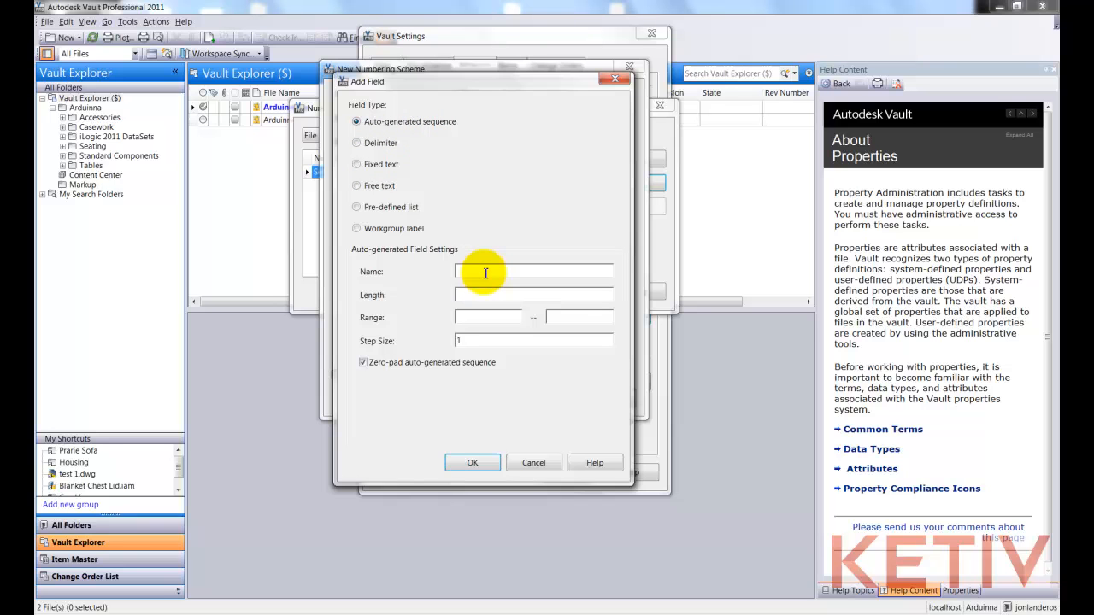
pyautogui.write('Sequential')
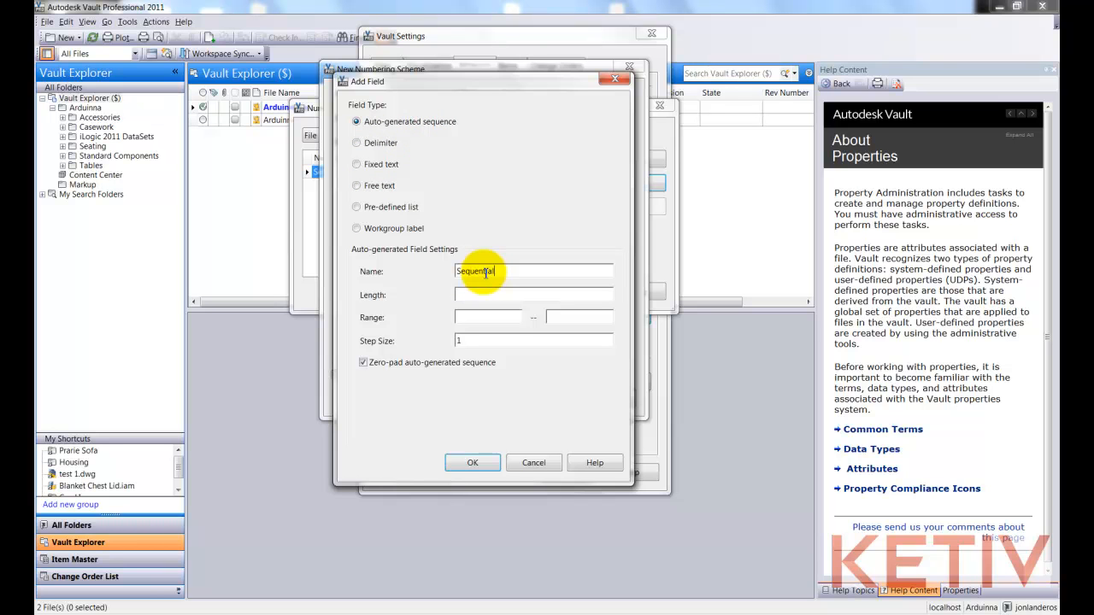
pyautogui.write('suffix')
pyautogui.click(533, 295)
pyautogui.write('2')
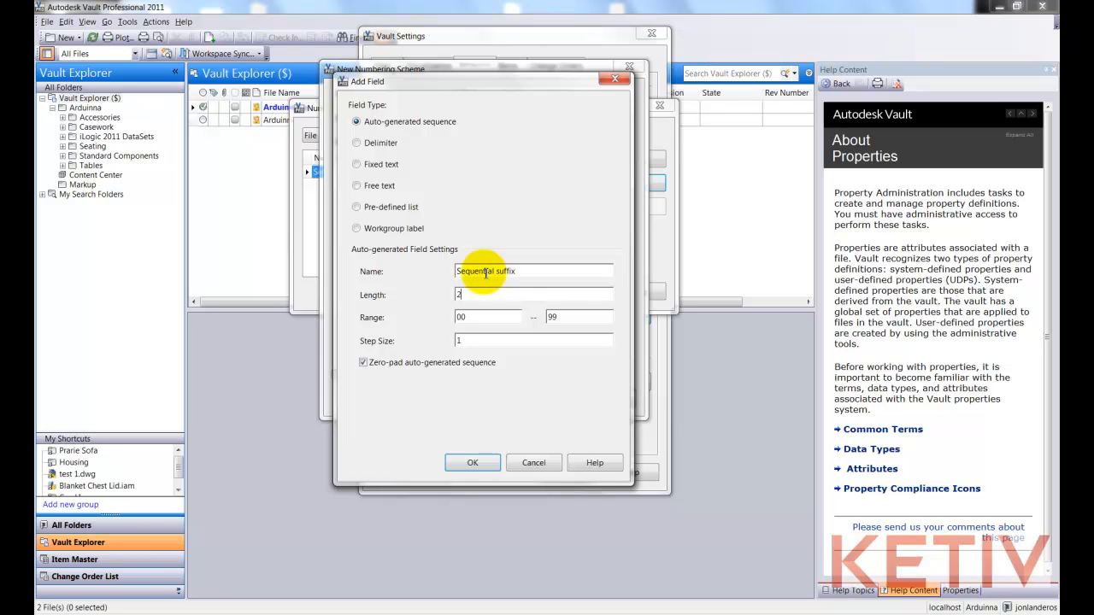
pyautogui.click(472, 461)
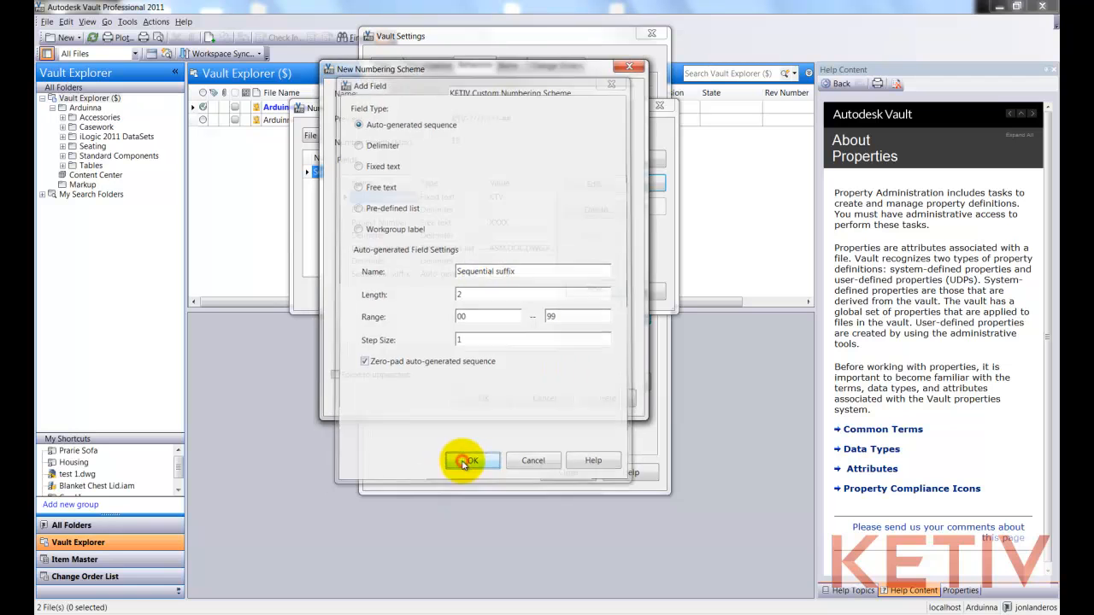
pyautogui.click(469, 461)
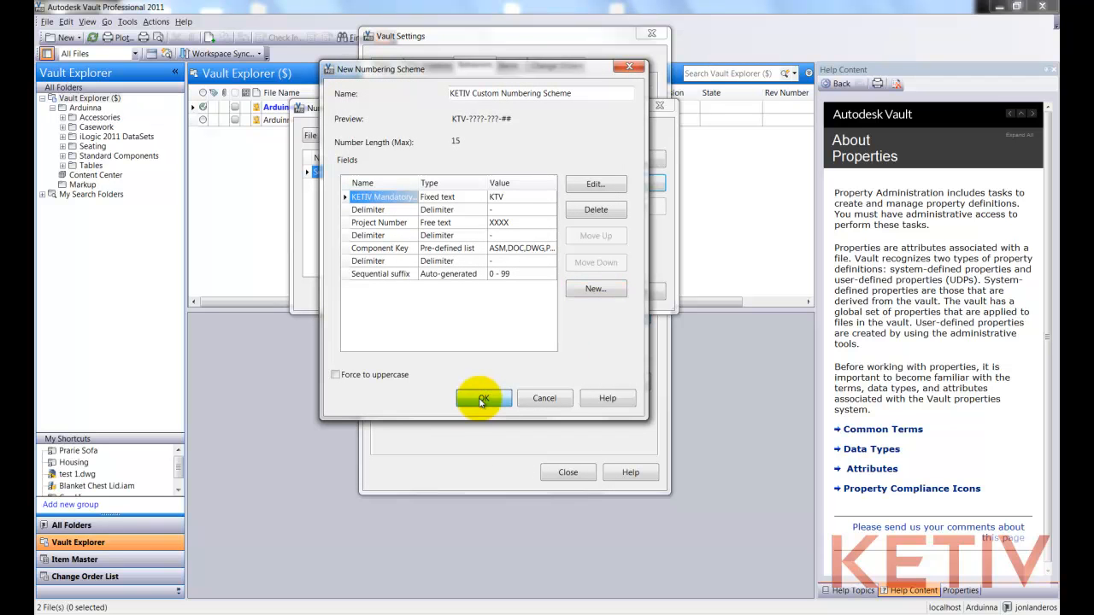
# Save KETIV Custom Numbering Scheme, tick it as Default, and close Numbering Schemes and Vault Settings.
pyautogui.click(483, 398)
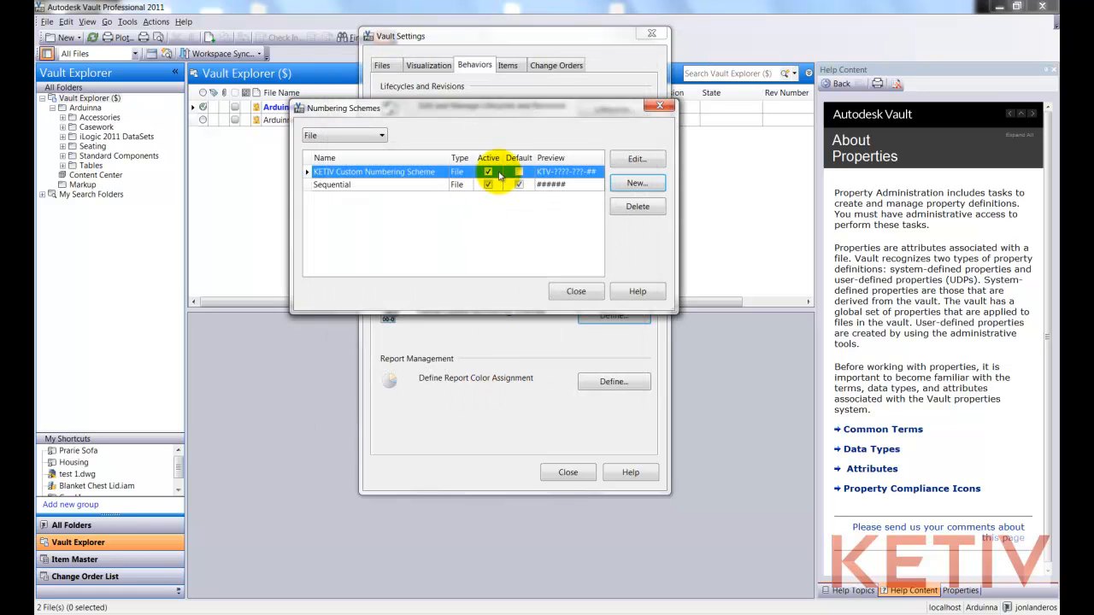
pyautogui.click(518, 171)
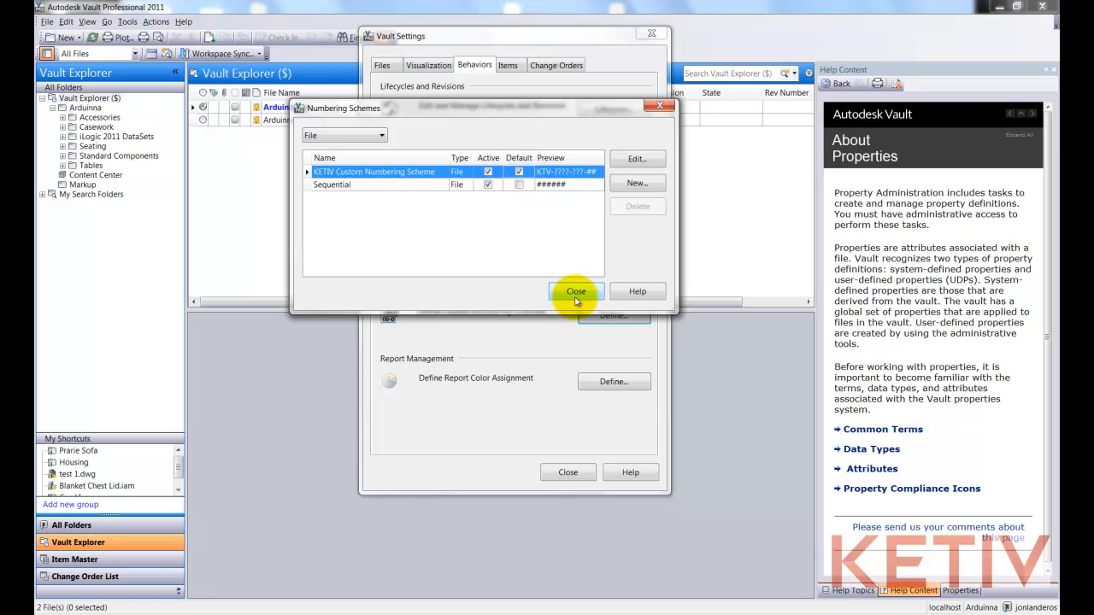
pyautogui.click(576, 291)
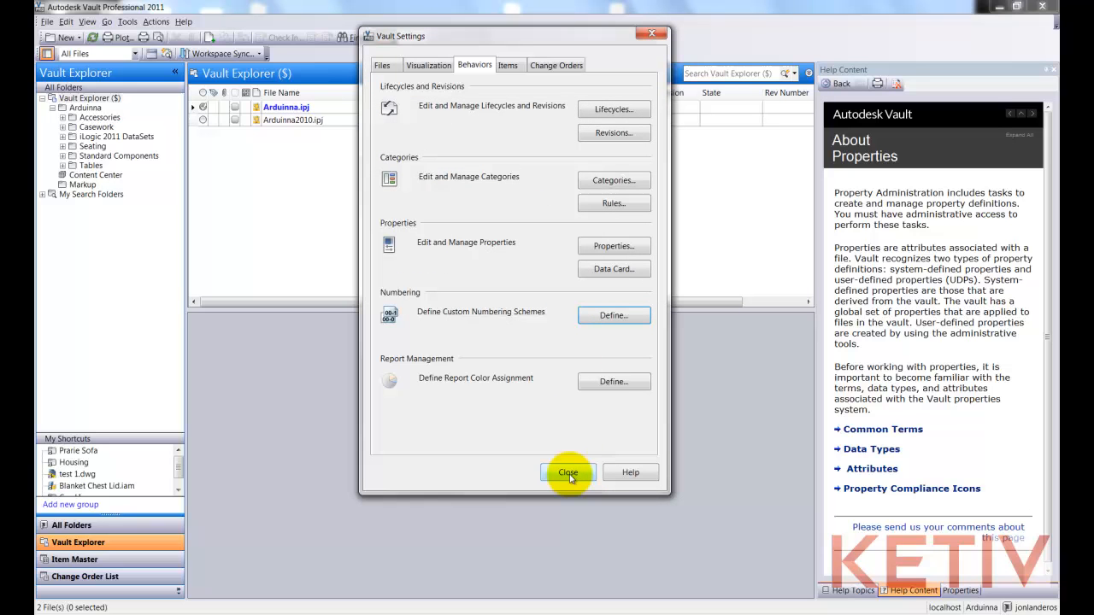
pyautogui.click(567, 472)
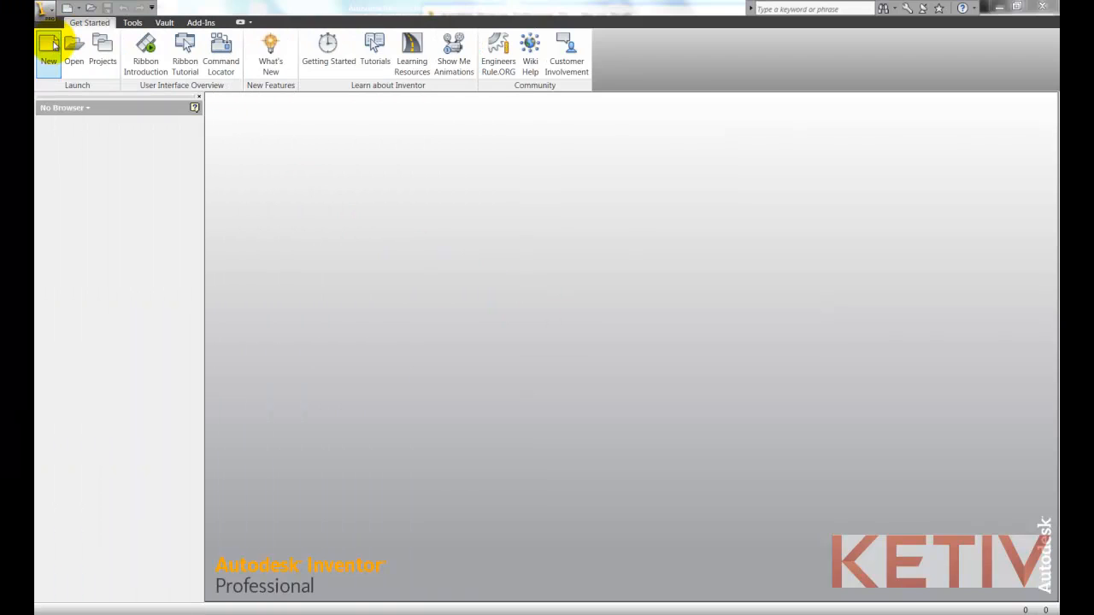
# Create new part Part2 in Inventor and finish its initial sketch.
pyautogui.click(48, 47)
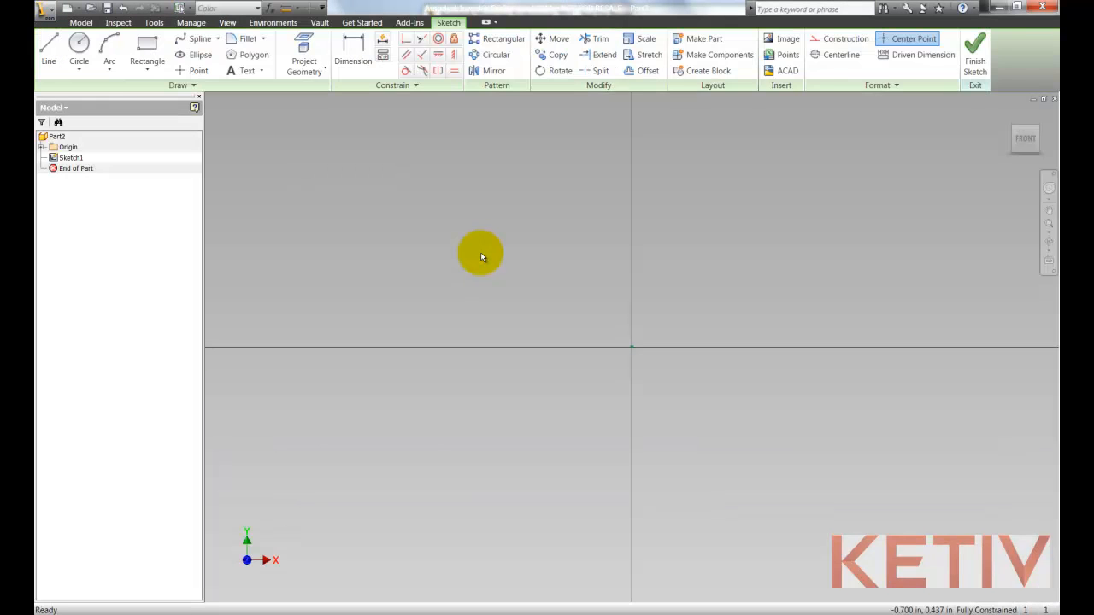
pyautogui.click(976, 54)
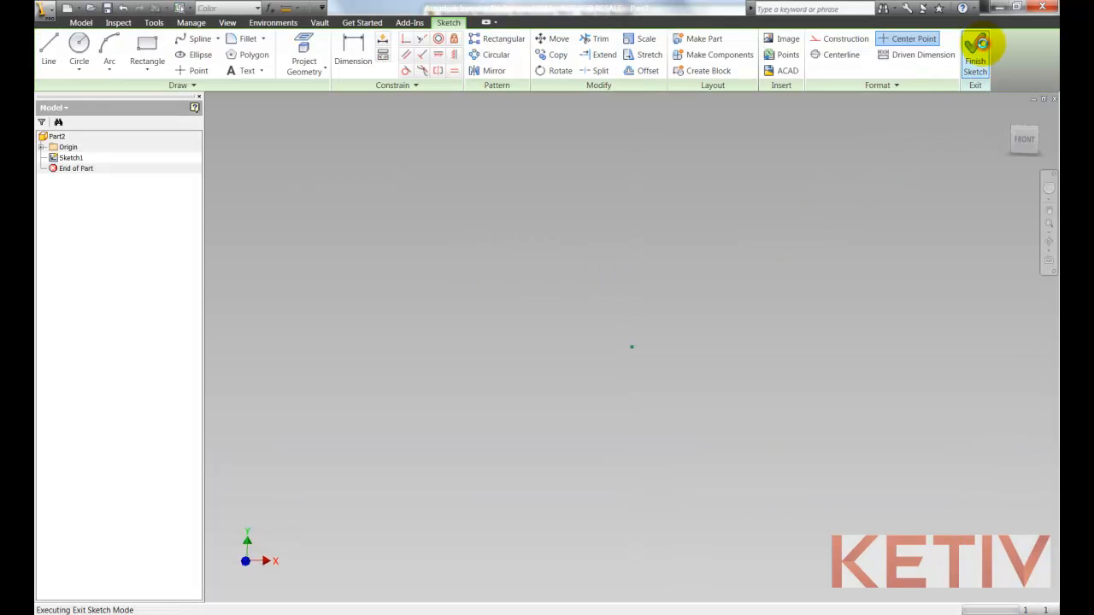
pyautogui.click(975, 54)
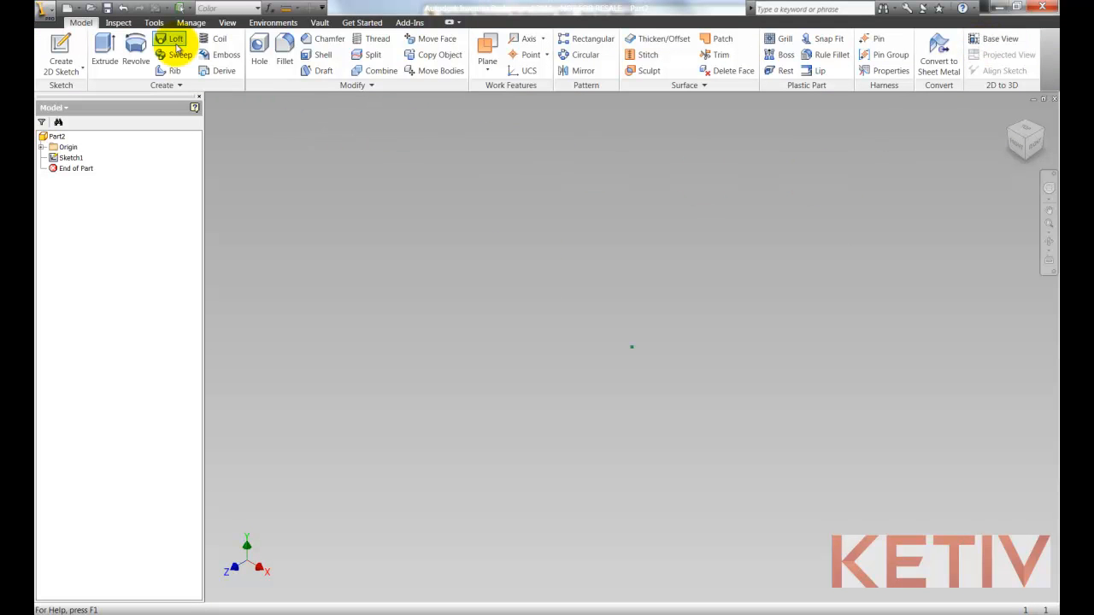
# Save Part2 as KTV-1453-DWG-00.ipt via the KETIV scheme with project number 1453.
pyautogui.click(110, 8)
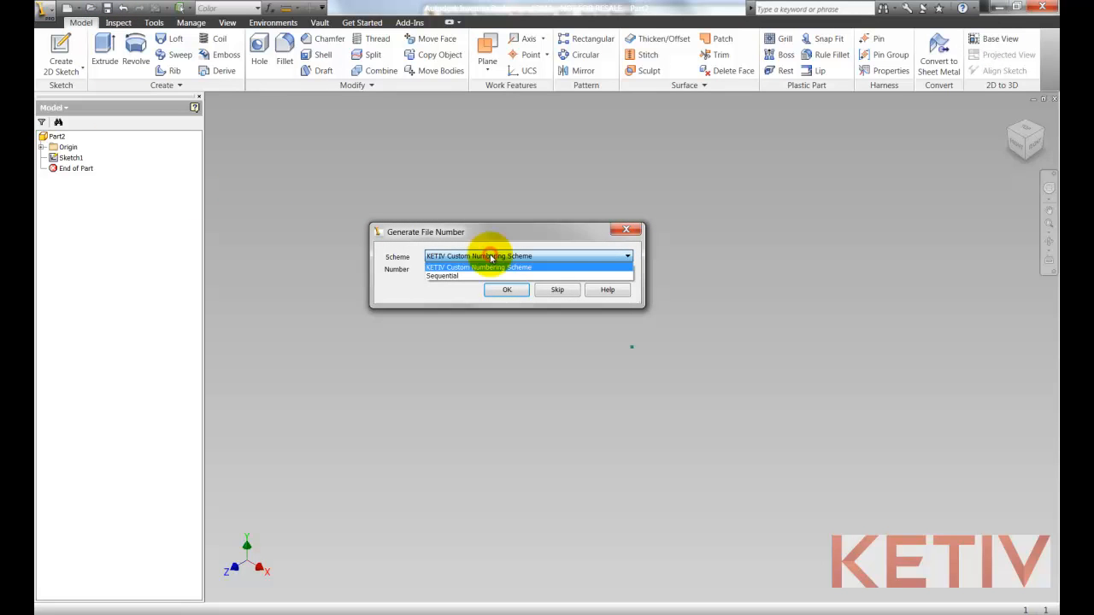
pyautogui.click(478, 267)
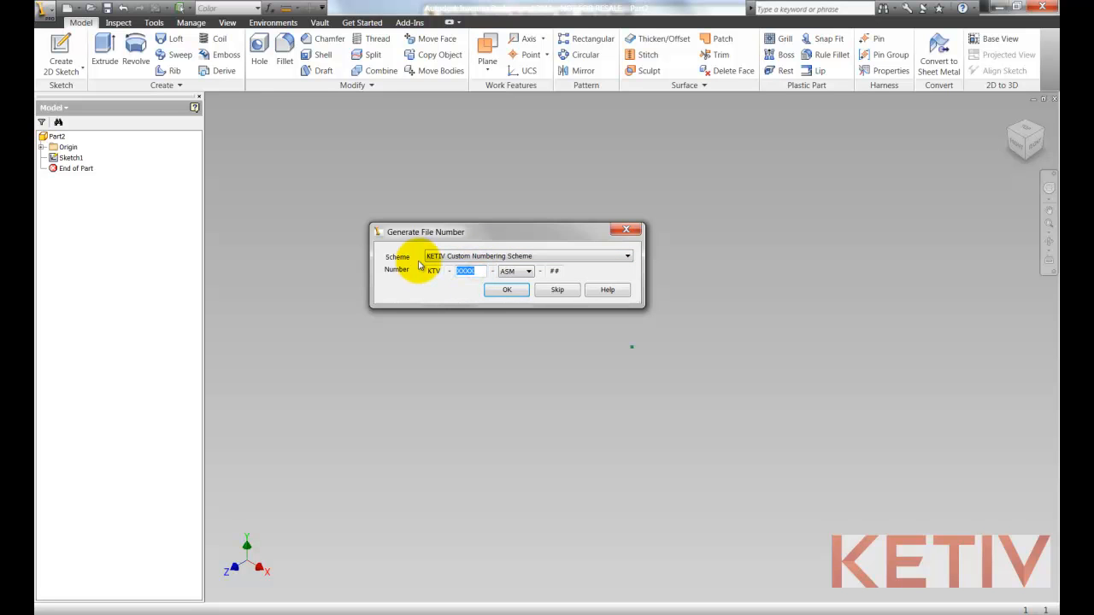
pyautogui.write('1453')
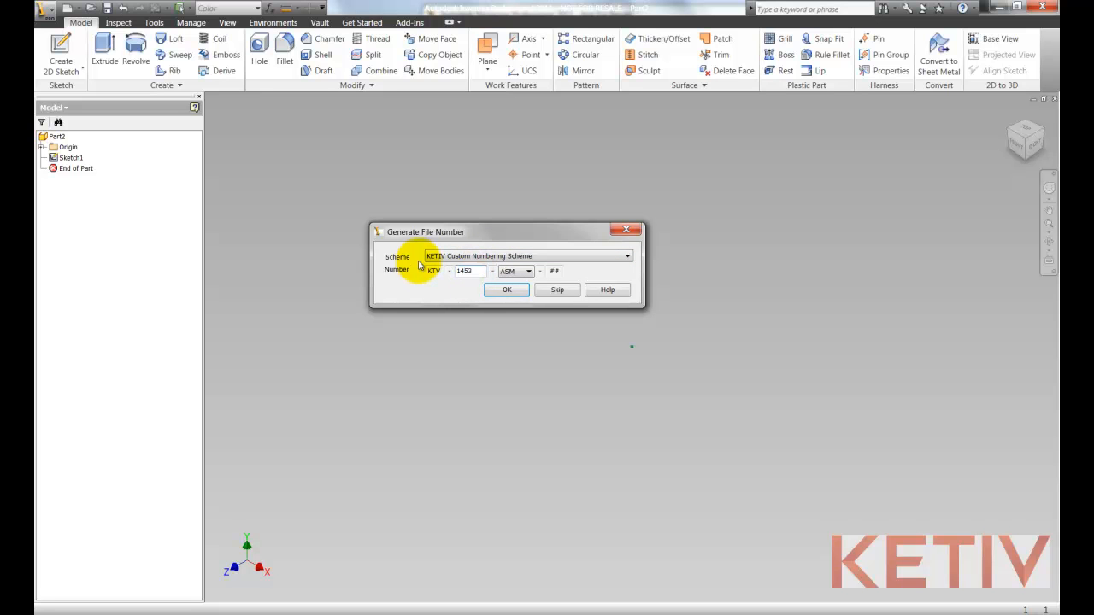
pyautogui.click(529, 271)
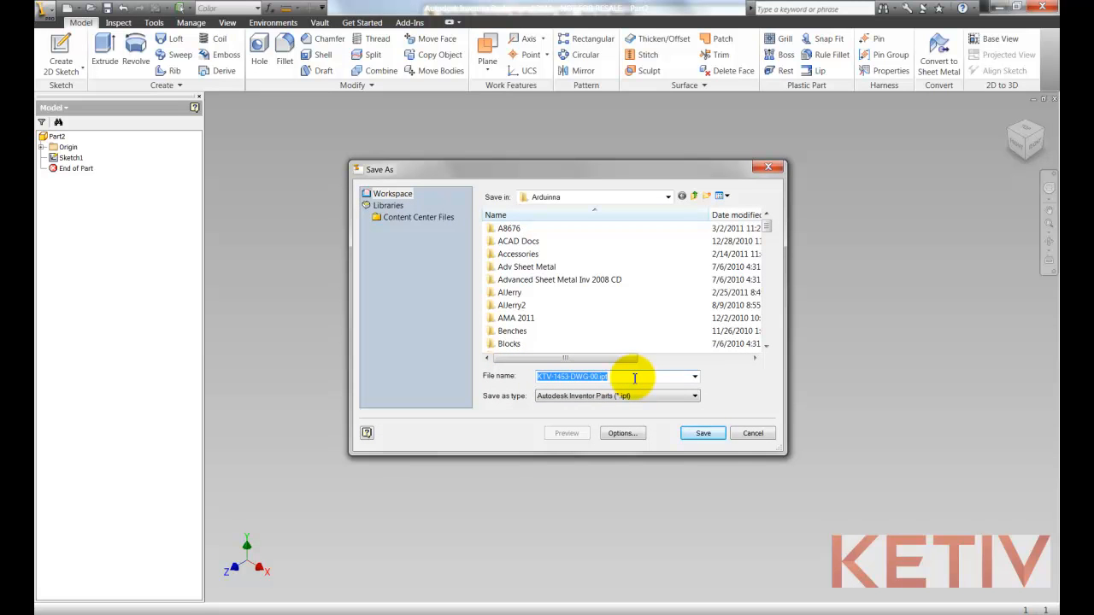
pyautogui.click(703, 433)
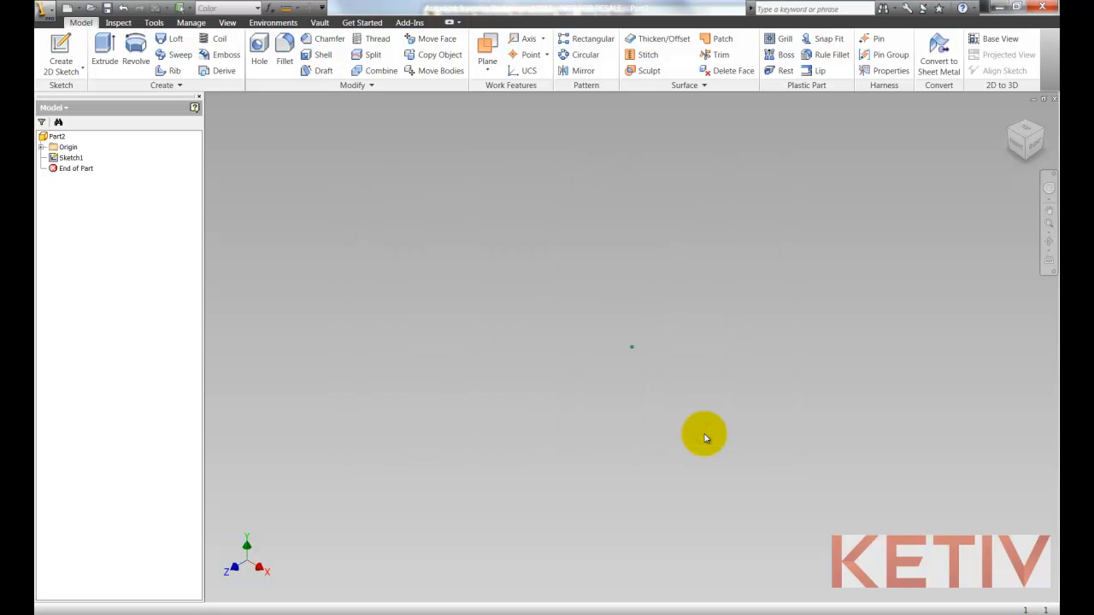